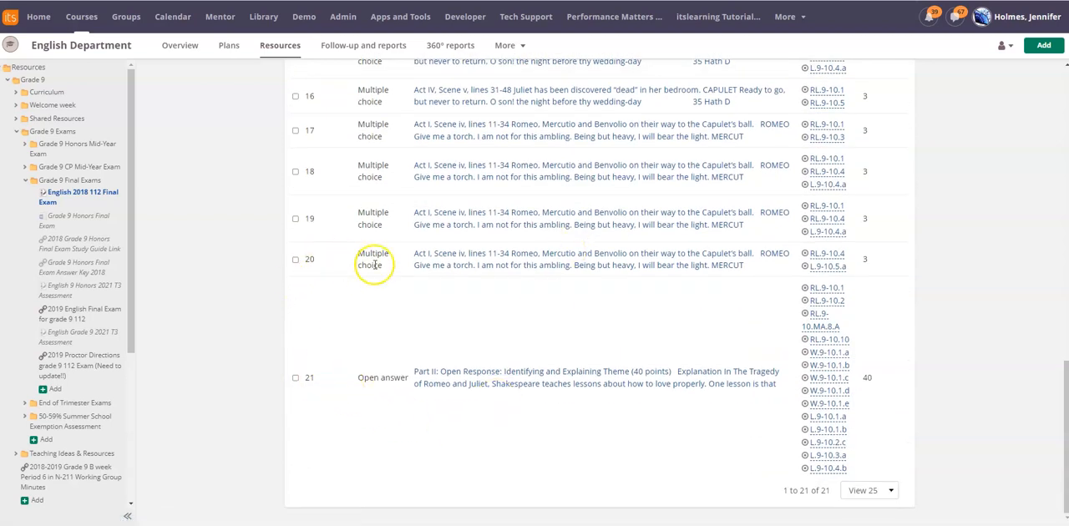
mouse_move(409, 386)
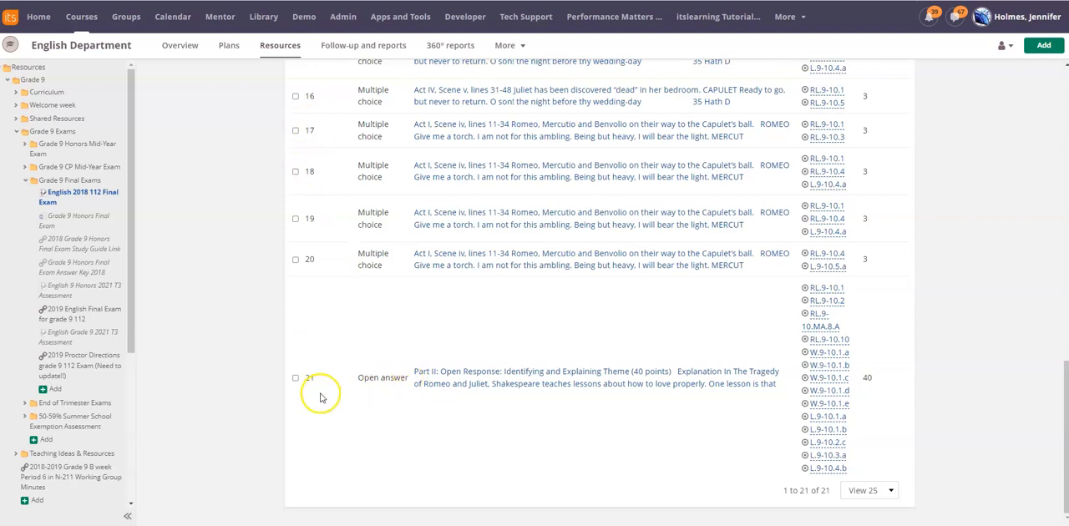
mouse_move(433, 415)
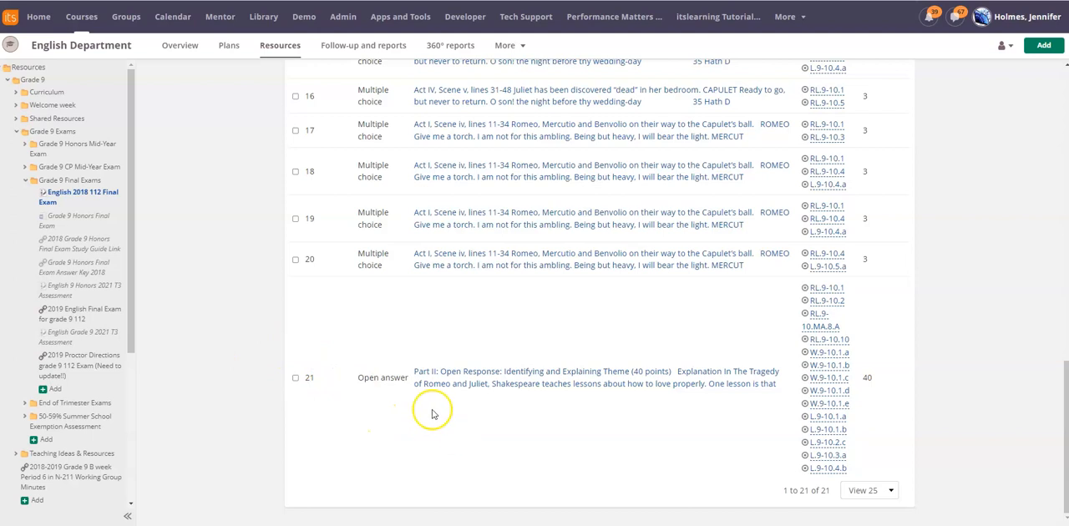
mouse_move(901, 505)
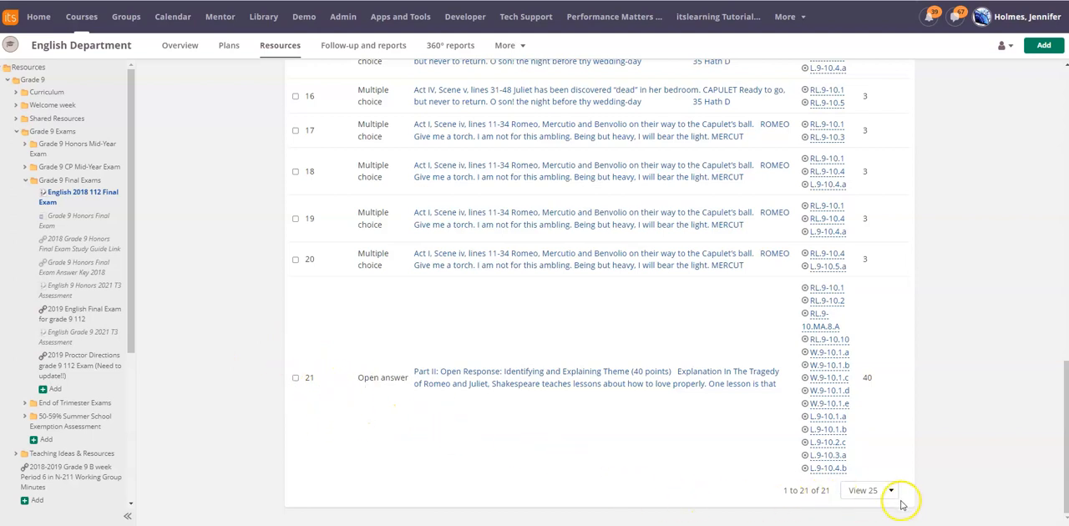
Show 100 questions per page in the Final Exam question list
click(869, 491)
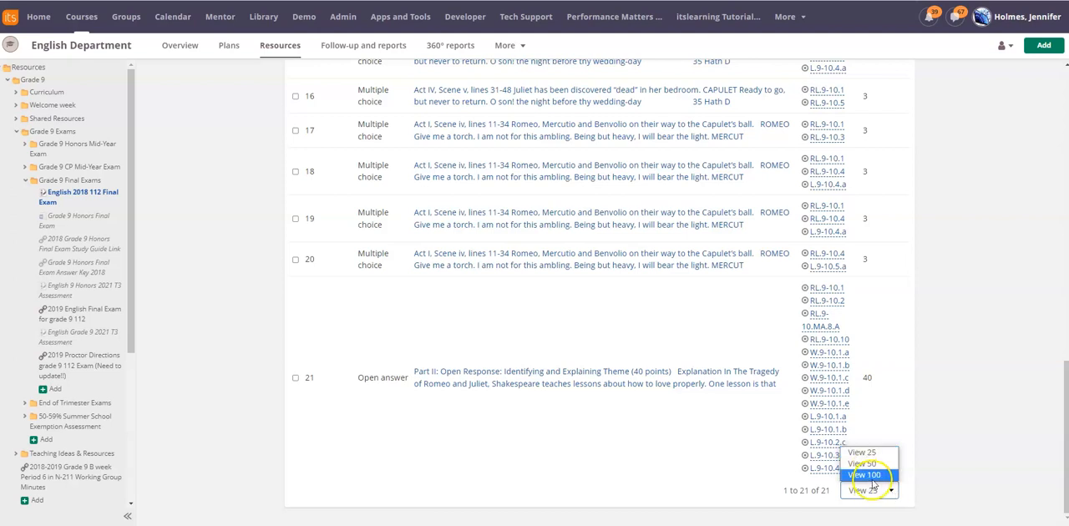
click(865, 474)
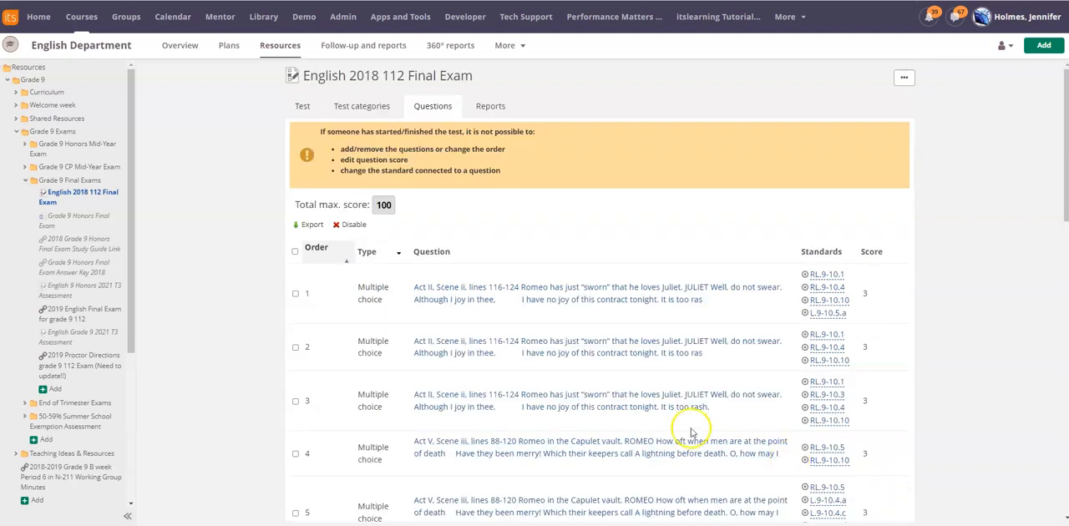
mouse_move(389, 381)
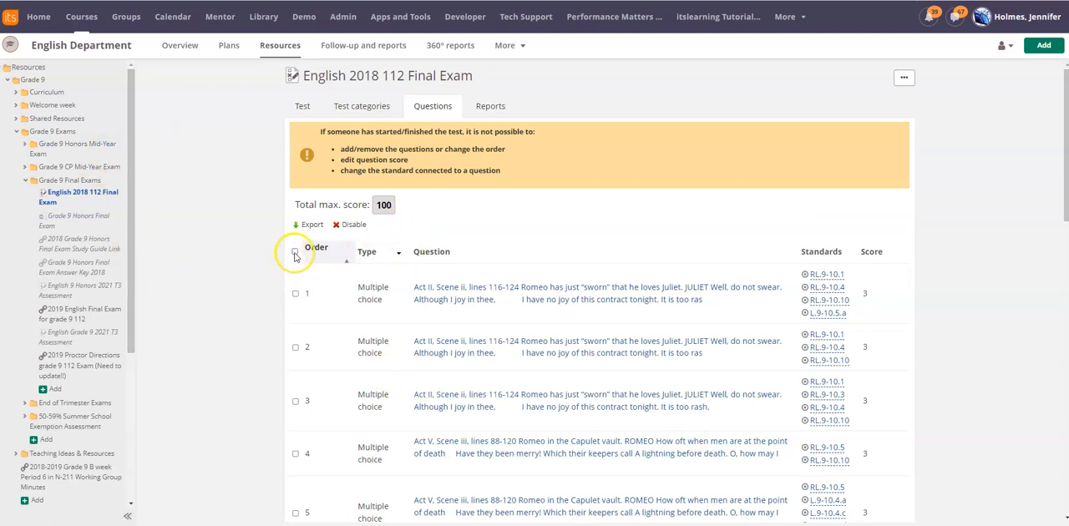
Select all 21 Final Exam questions and export them as a zip file
click(296, 250)
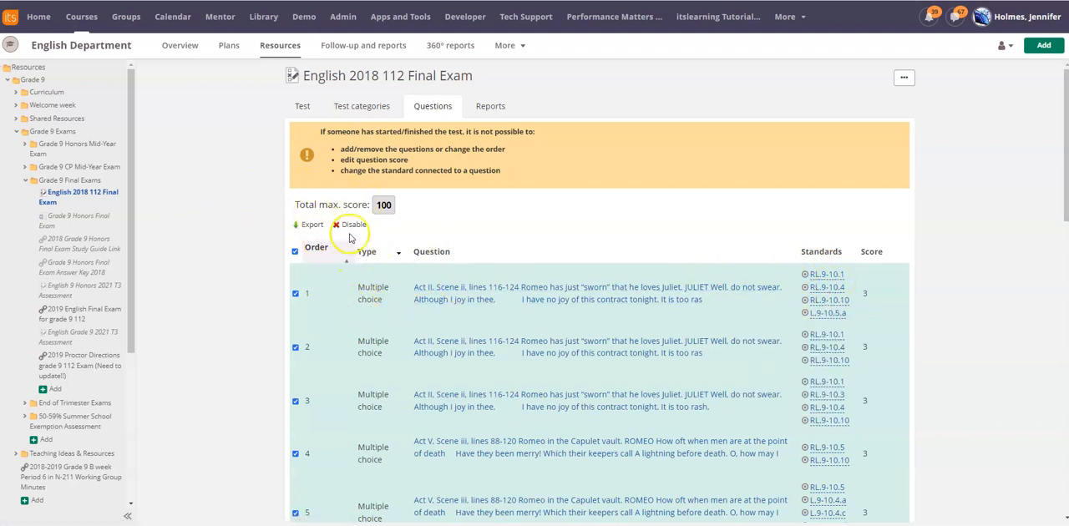
click(309, 224)
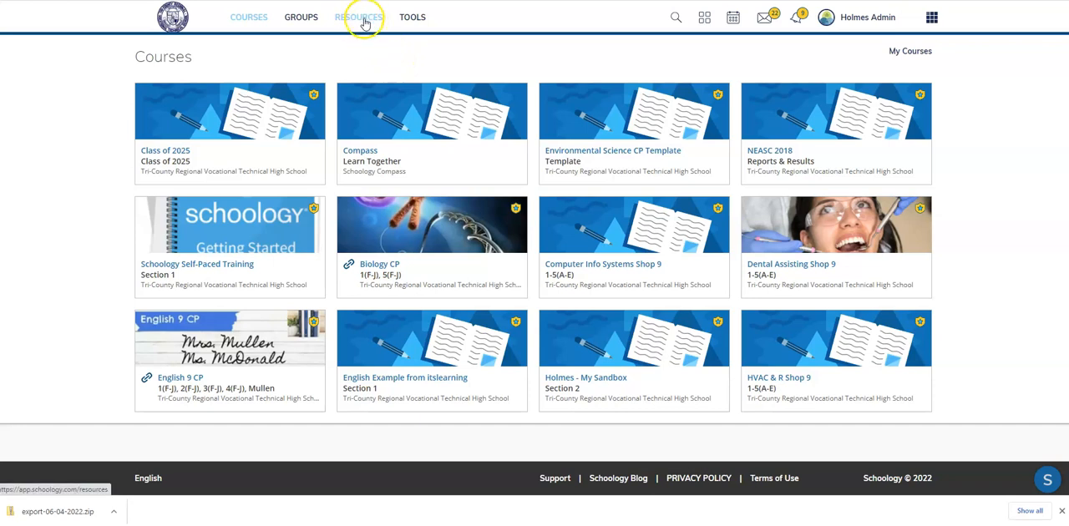
Go to My Resources and start an Import Collection
click(358, 17)
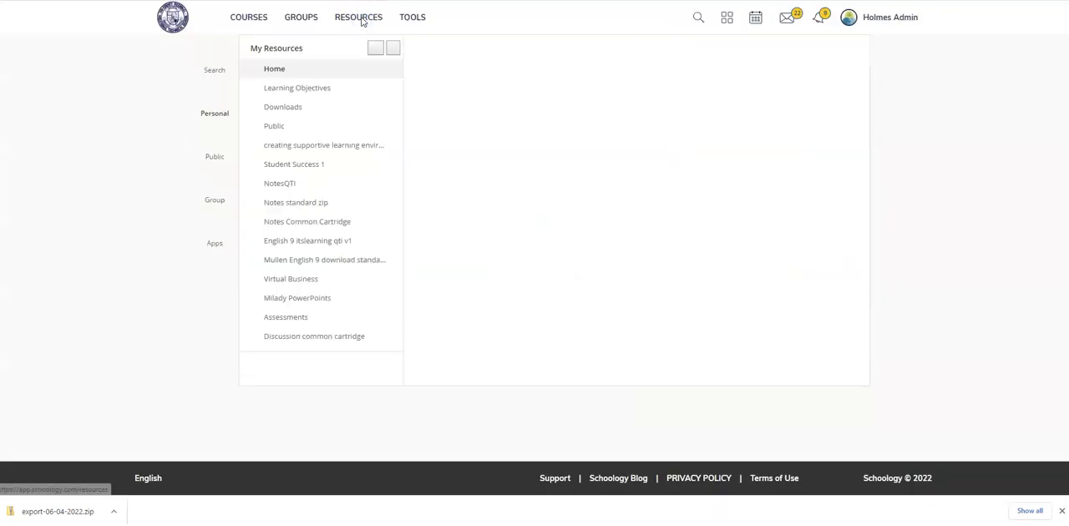
click(274, 68)
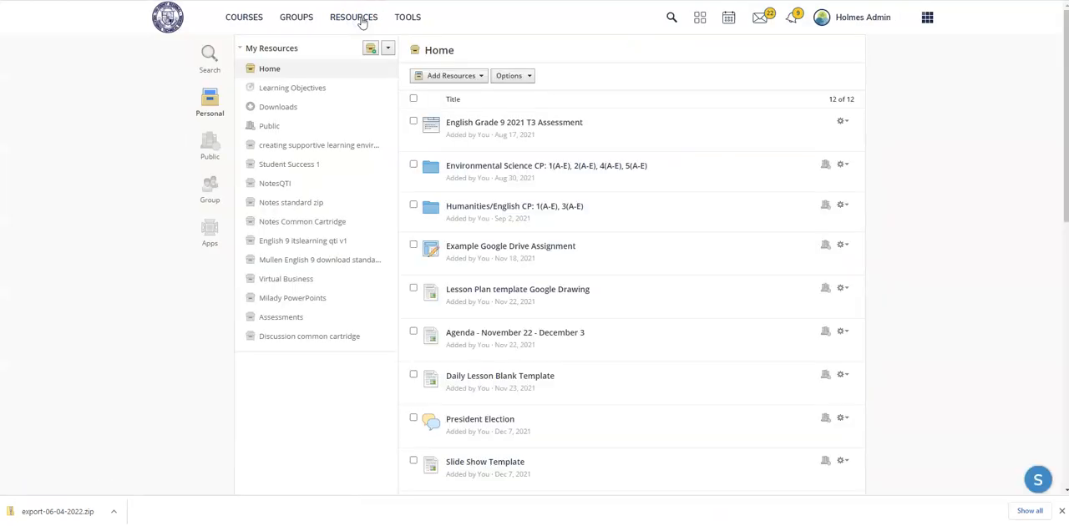
mouse_move(398, 81)
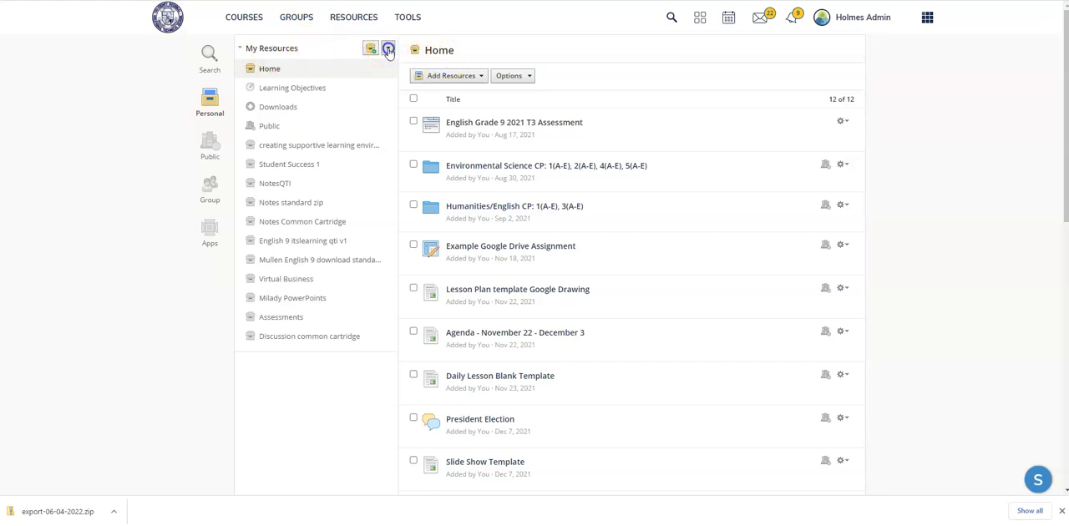
click(388, 47)
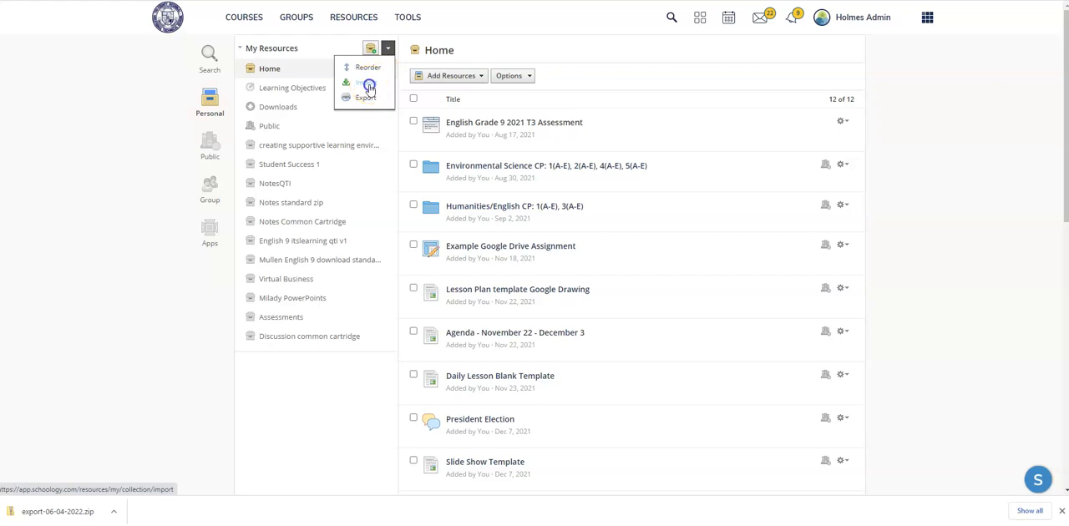
click(364, 83)
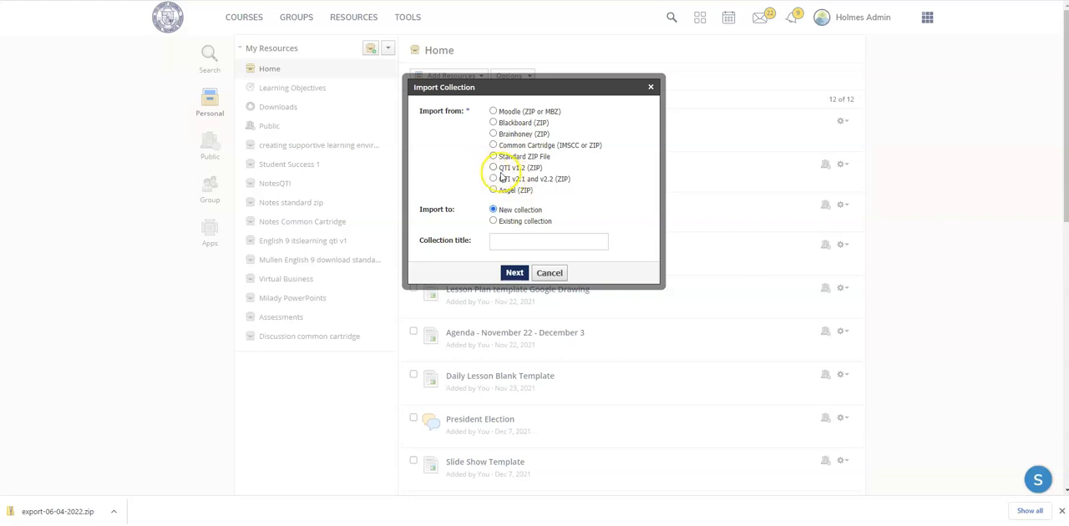
Choose QTI v1.2 (ZIP), title the collection 'English Final exam' and continue to file attachment
click(494, 167)
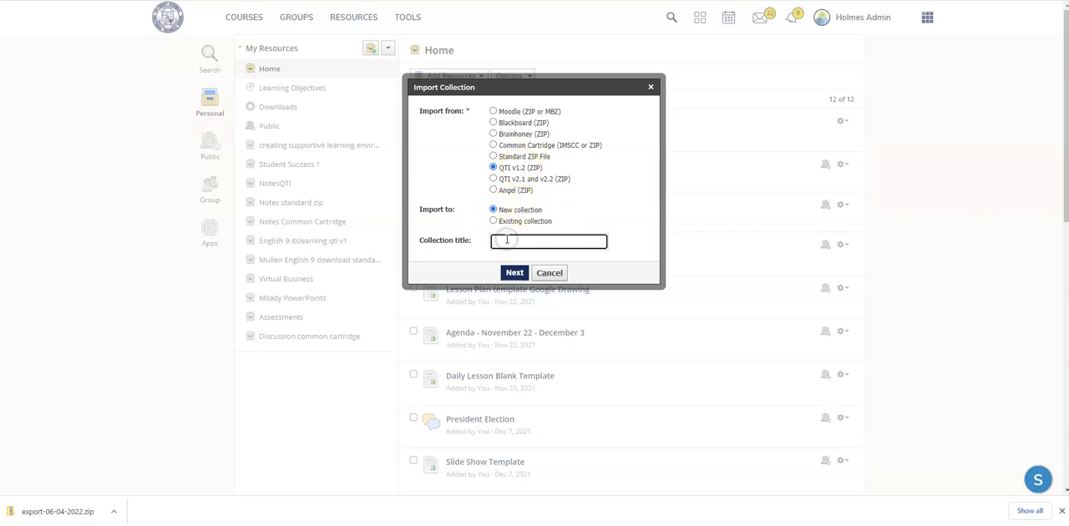
text(English)
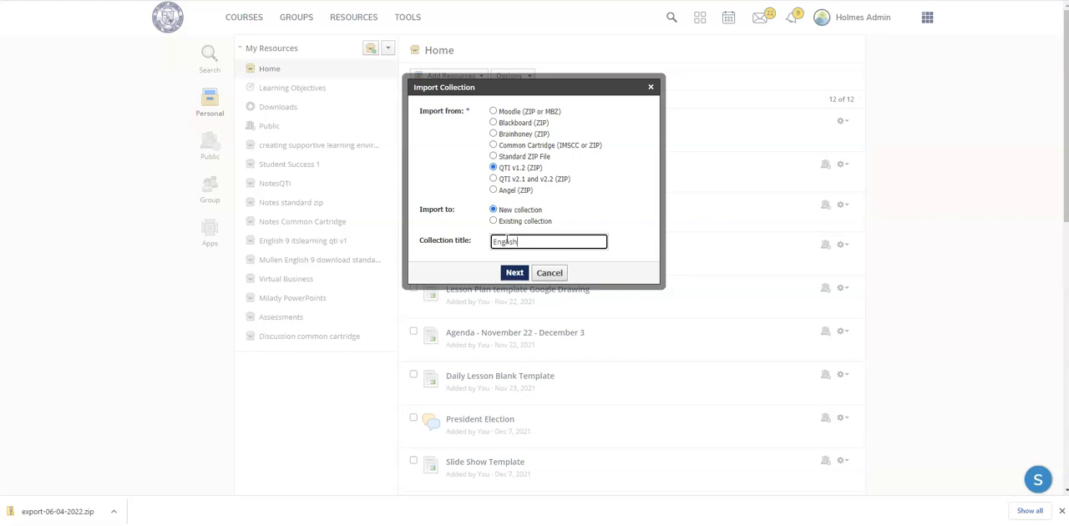
text(Final exam)
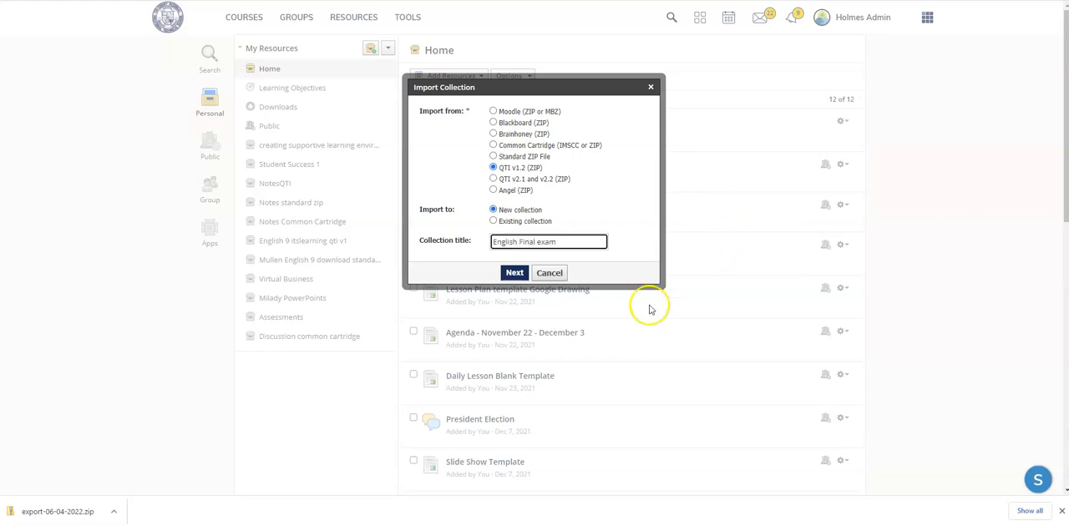
click(514, 273)
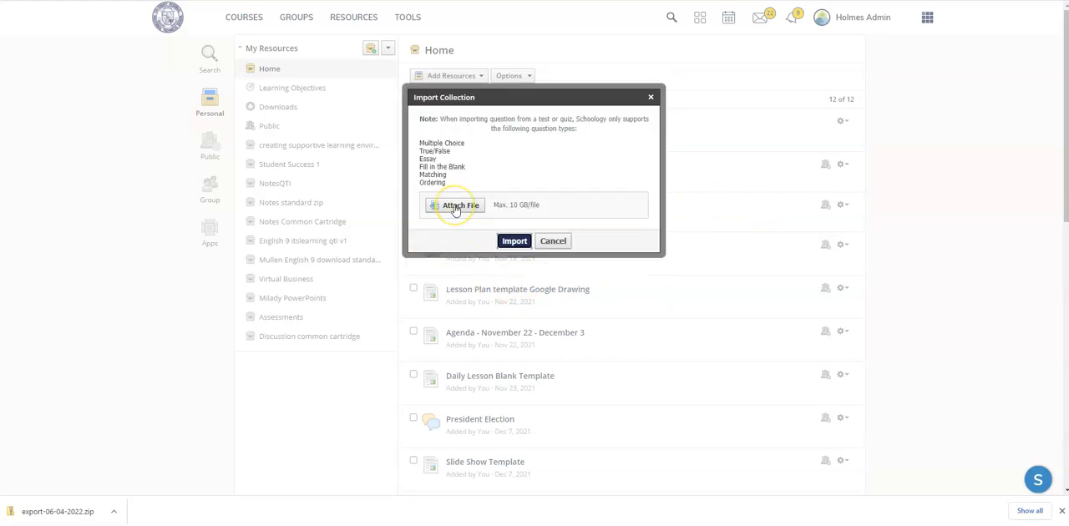
Attach export-06-04-2022.zip from Downloads and run the collection import
click(455, 204)
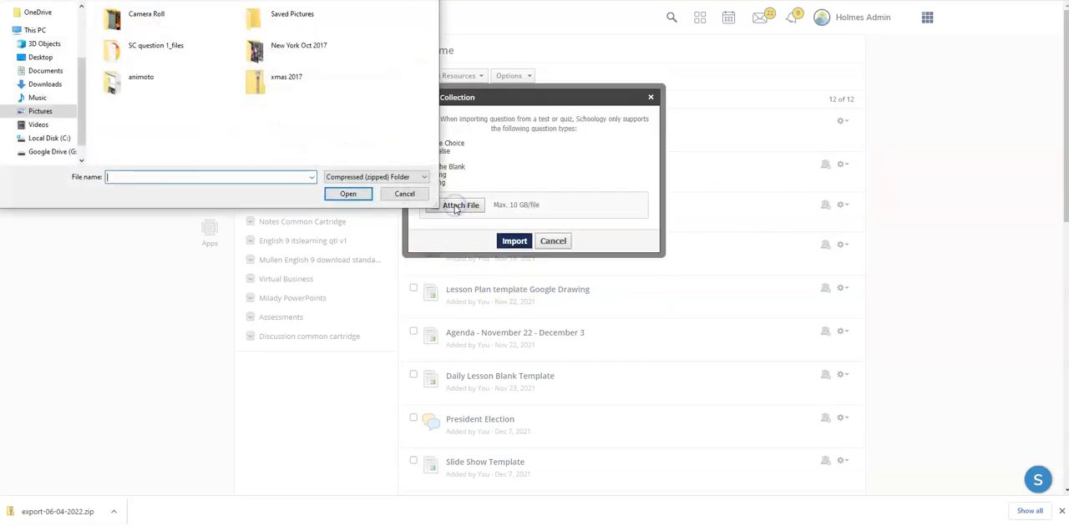
click(46, 85)
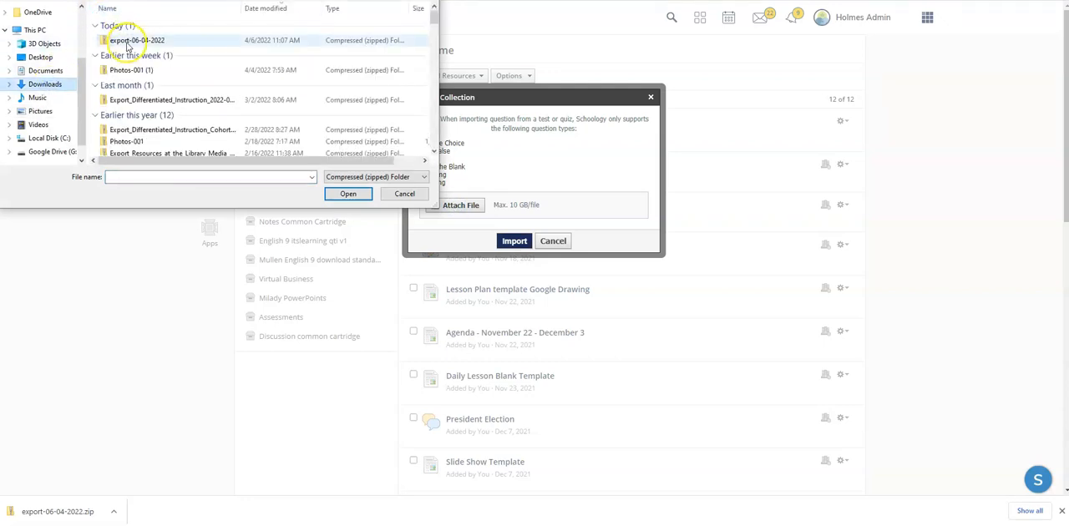
click(347, 194)
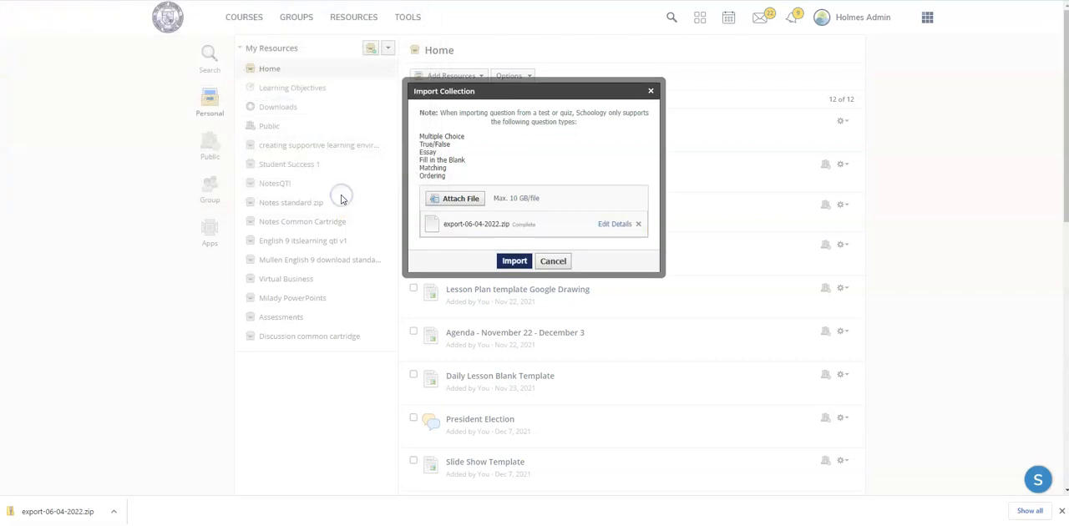
mouse_move(416, 234)
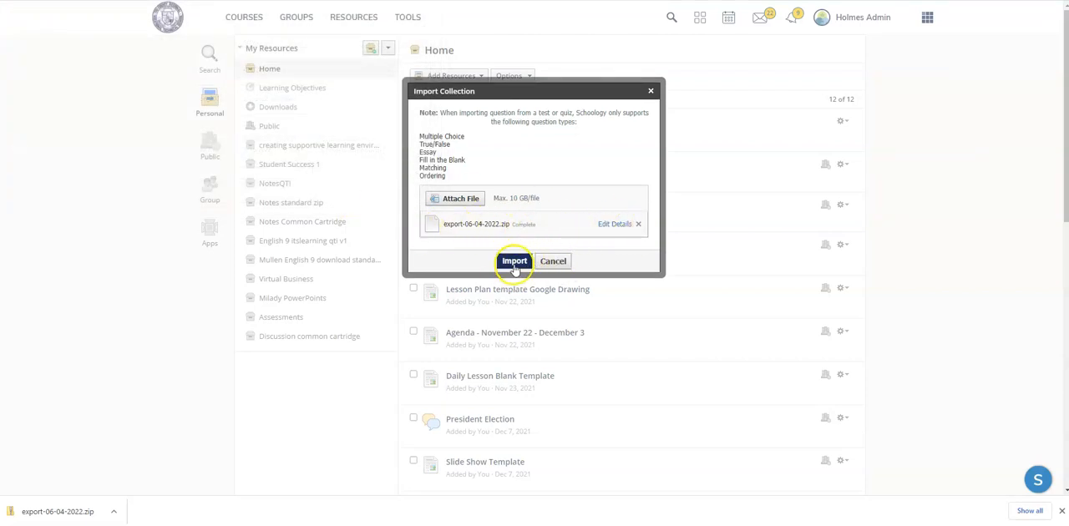
click(515, 261)
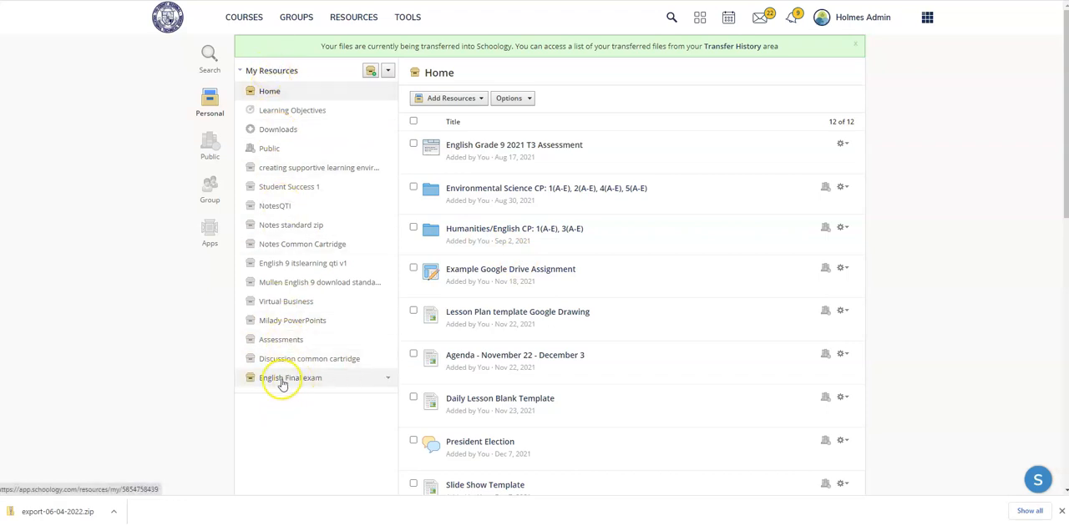
Open English Final exam > Unorganized Items > Unorganized Items Questions bank of 21 questions
click(291, 377)
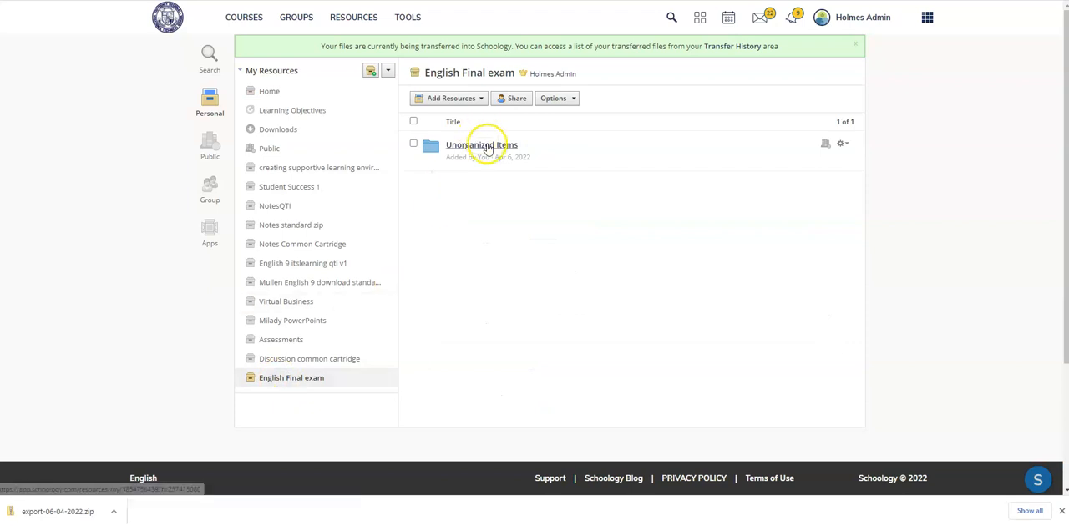
click(481, 146)
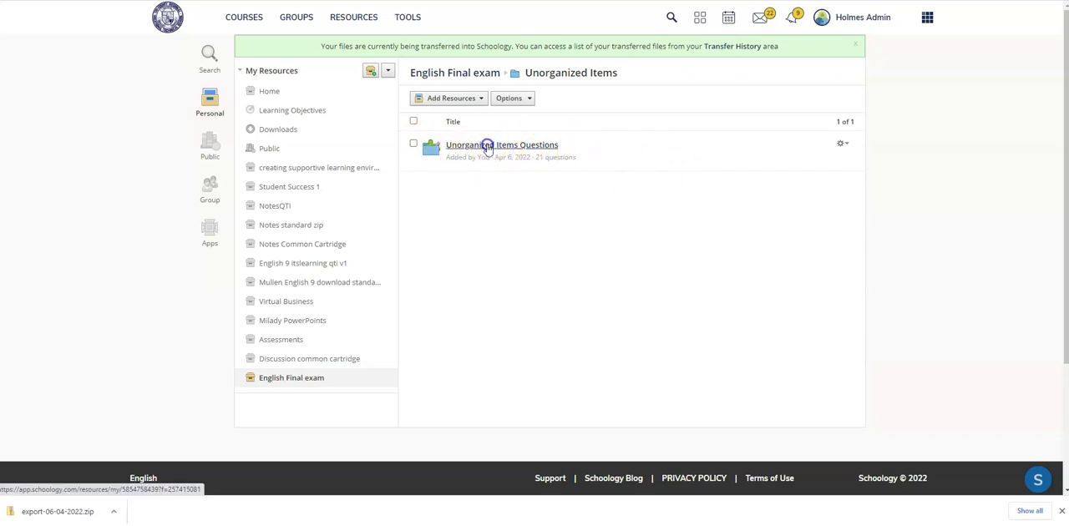
click(501, 145)
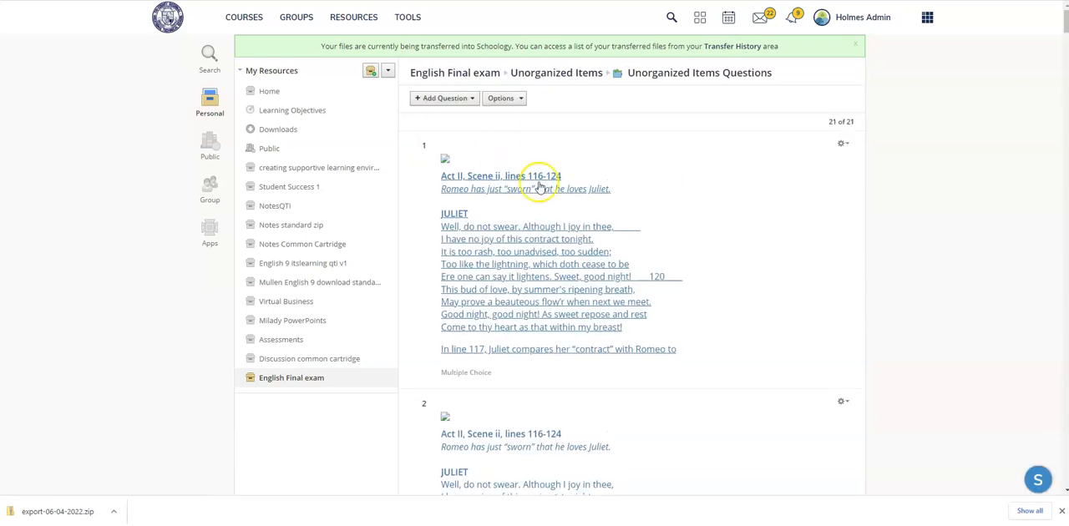
scroll(down, 3)
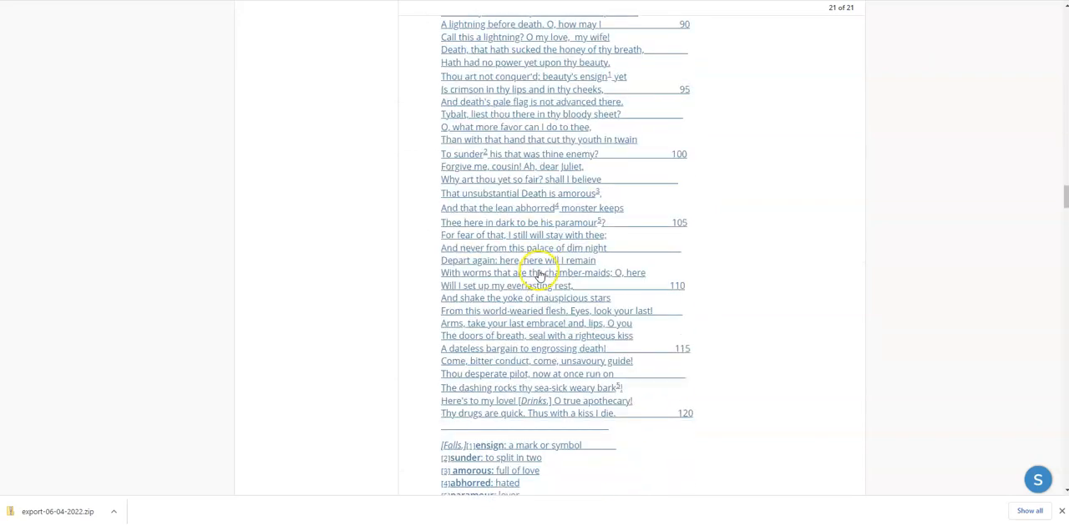
scroll(down, 3)
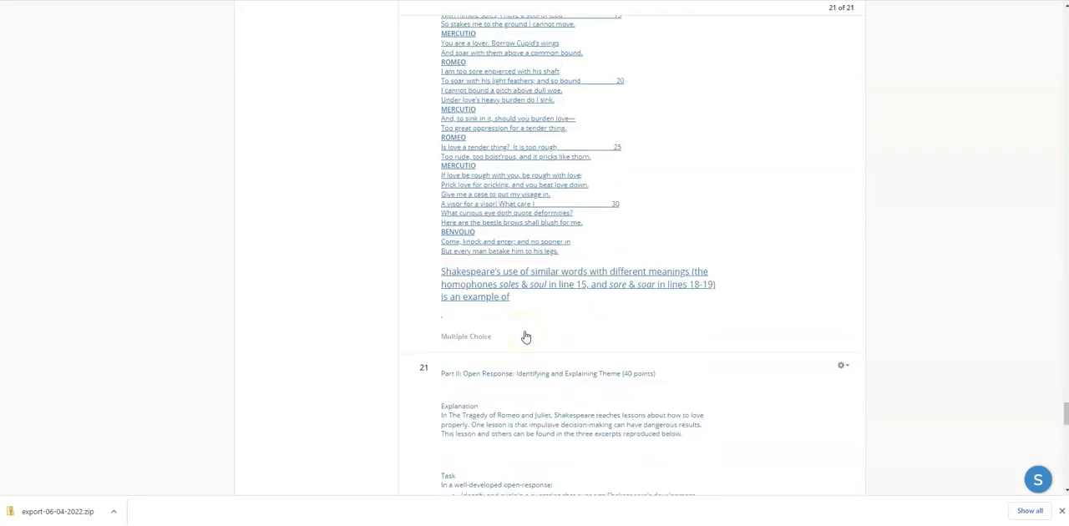
scroll(down, 3)
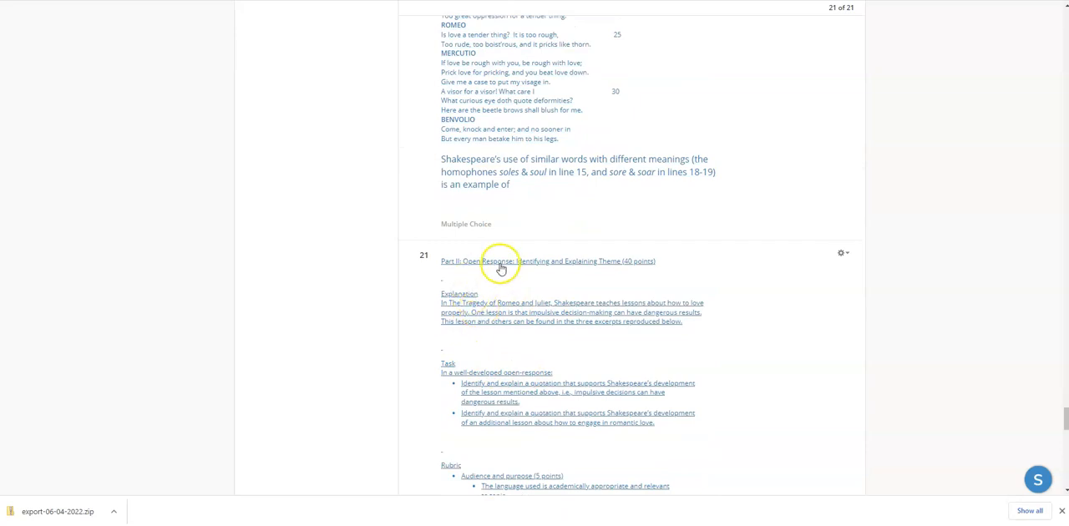
scroll(down, 3)
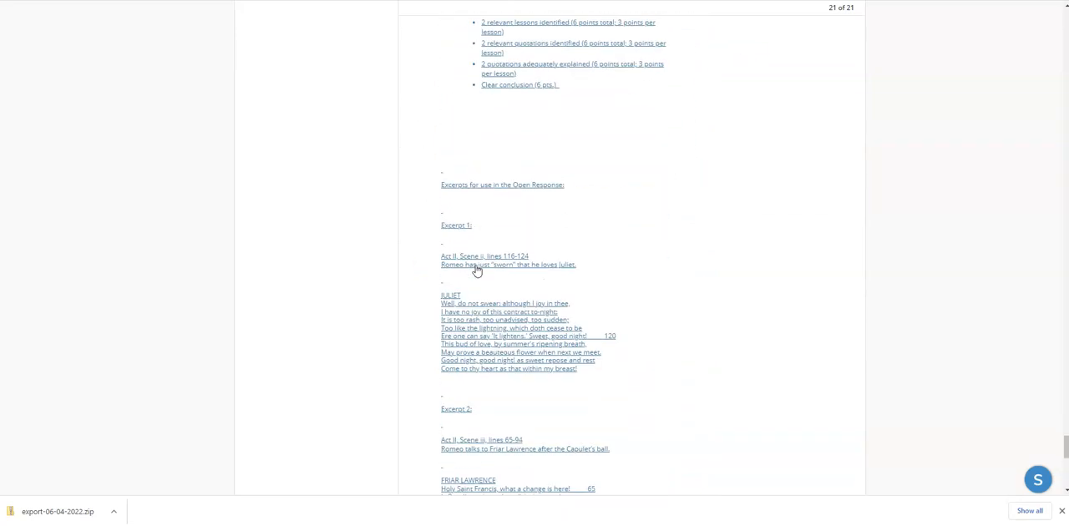
scroll(down, 3)
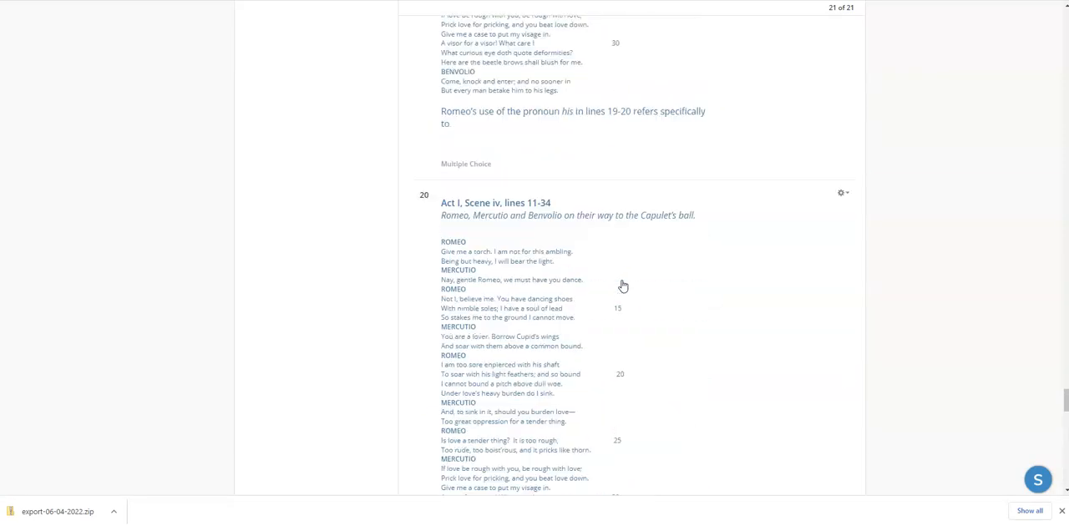
scroll(down, 3)
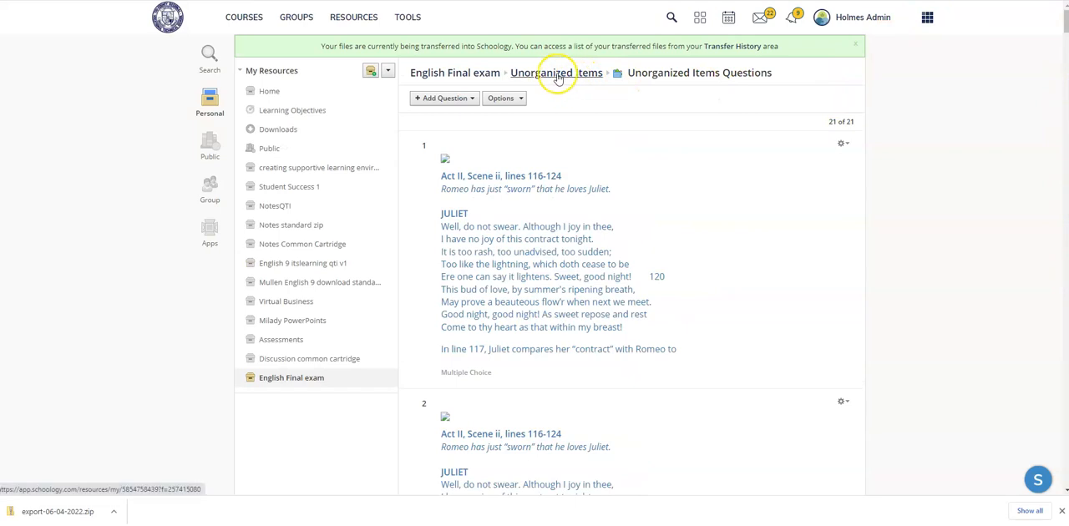
Convert Unorganized Items Questions to an item bank with No Folder, then return to Unorganized Items
click(556, 74)
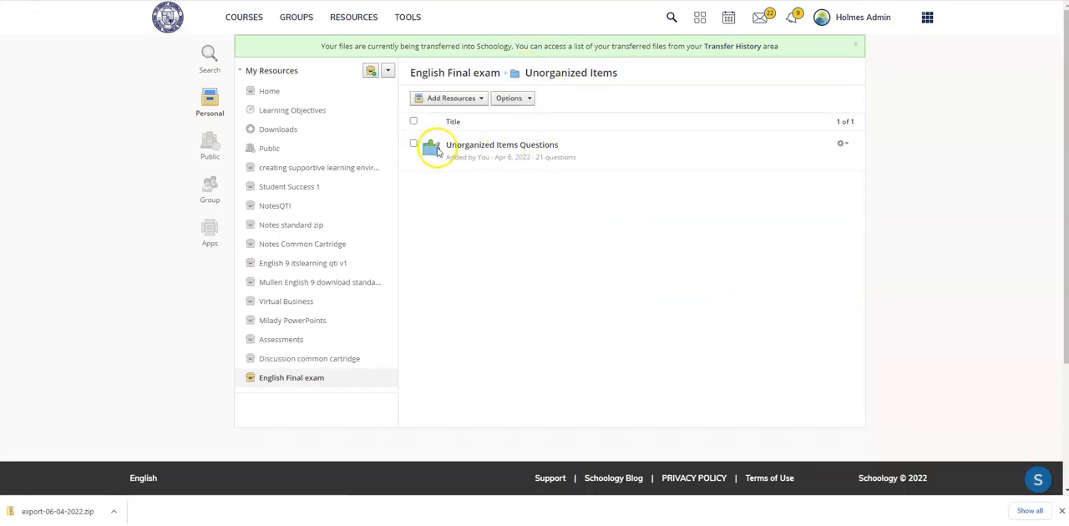
mouse_move(825, 126)
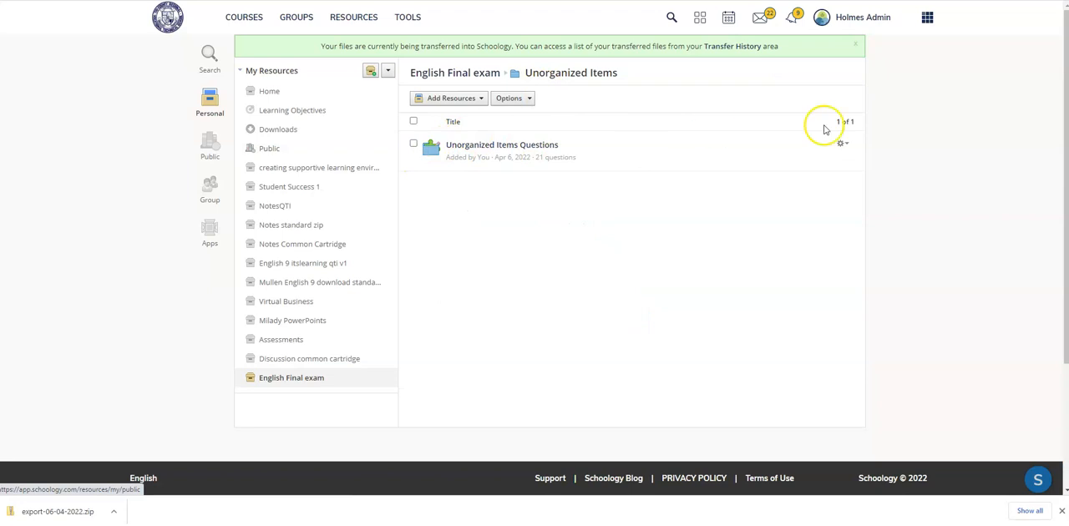
click(842, 144)
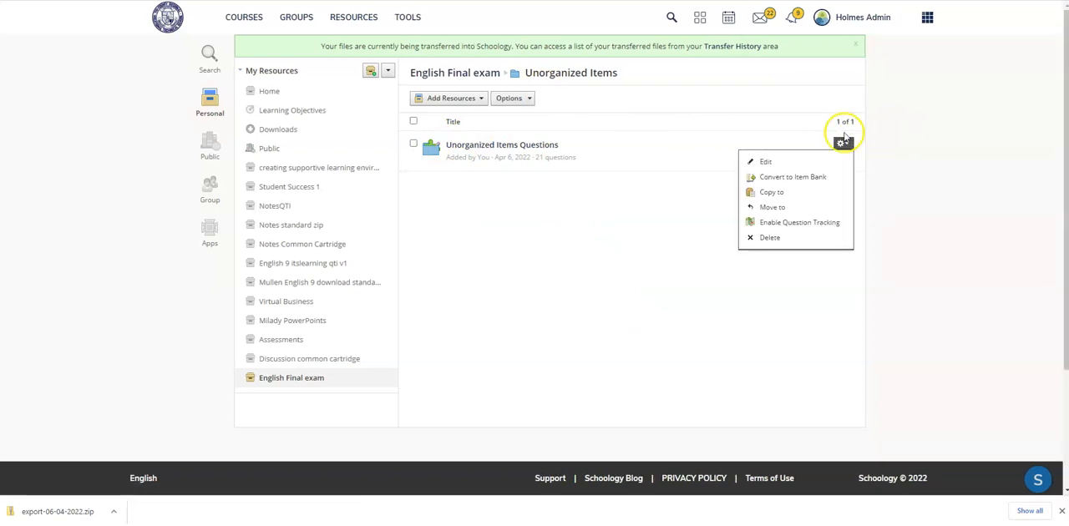
mouse_move(792, 176)
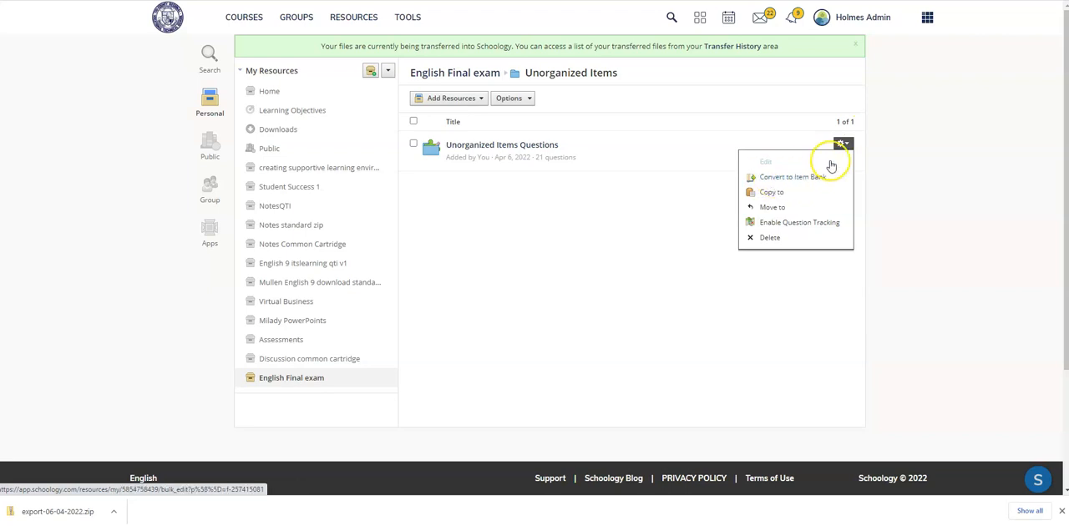
click(792, 175)
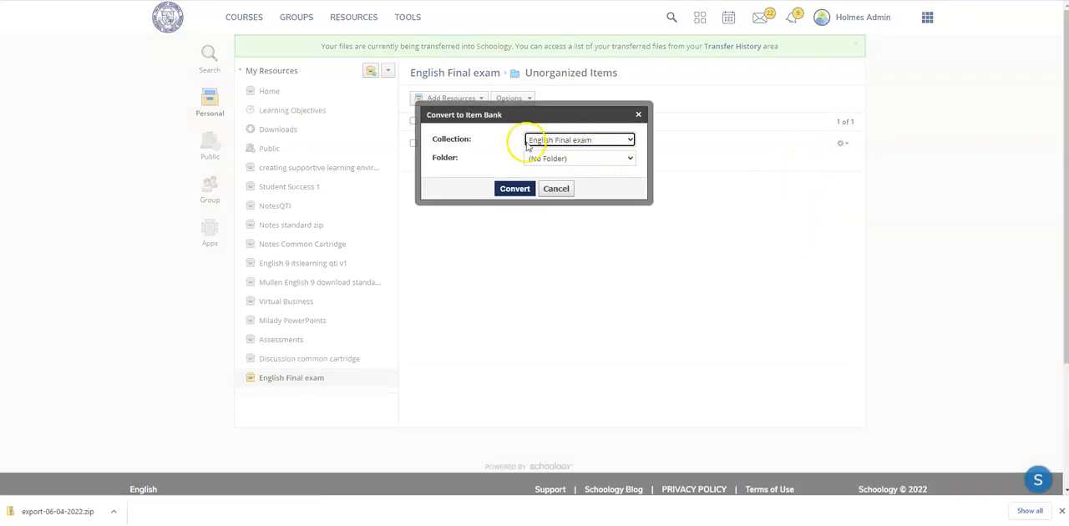
click(578, 157)
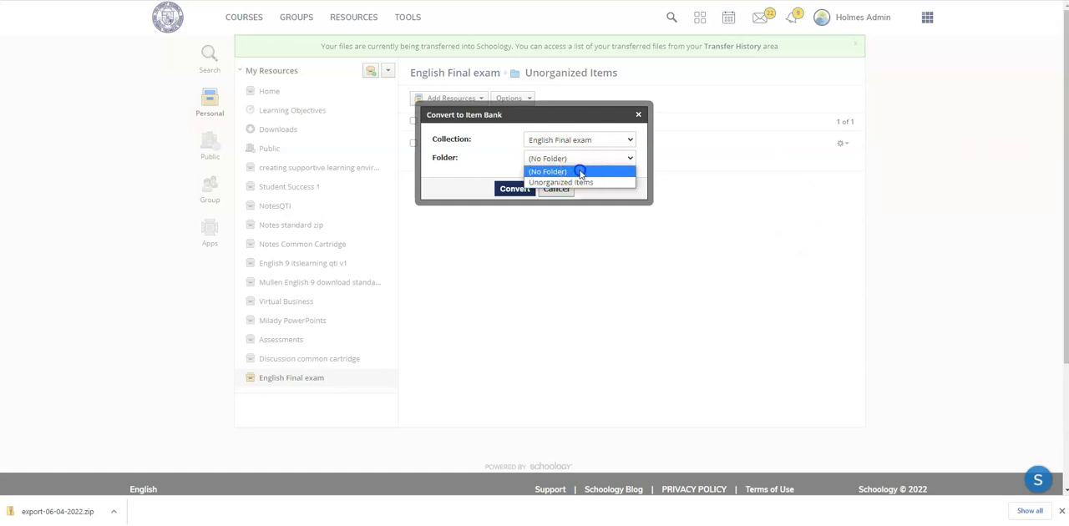
click(548, 171)
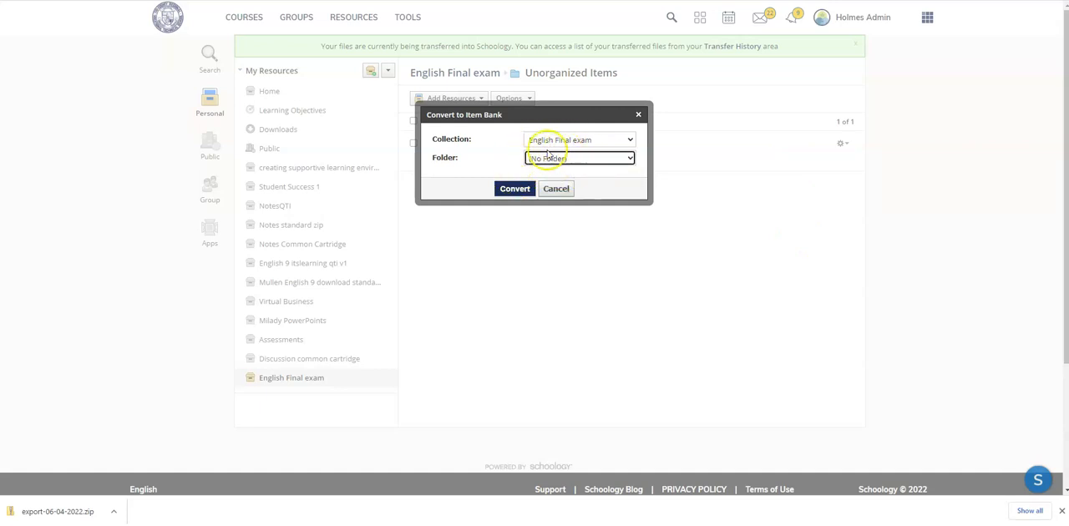
click(515, 188)
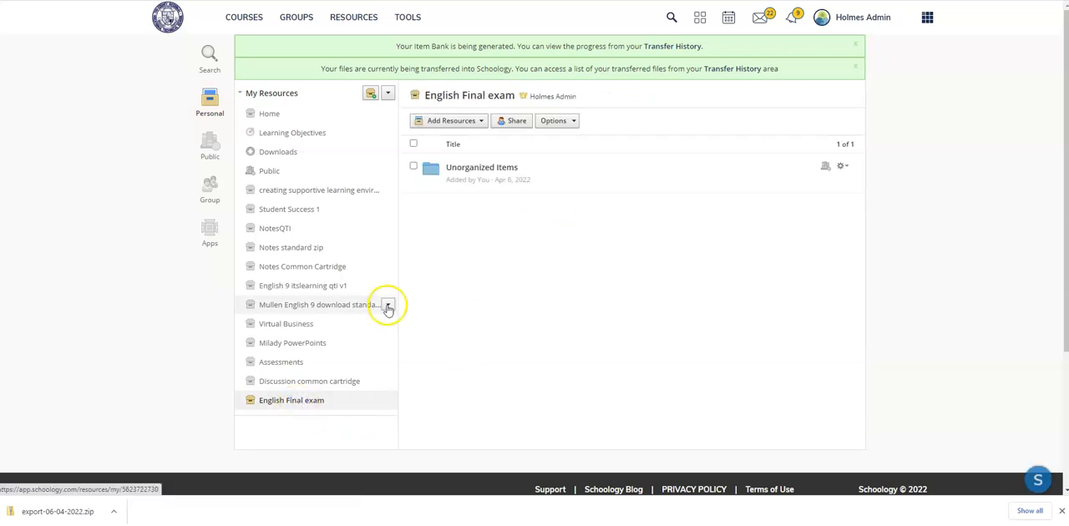
click(481, 167)
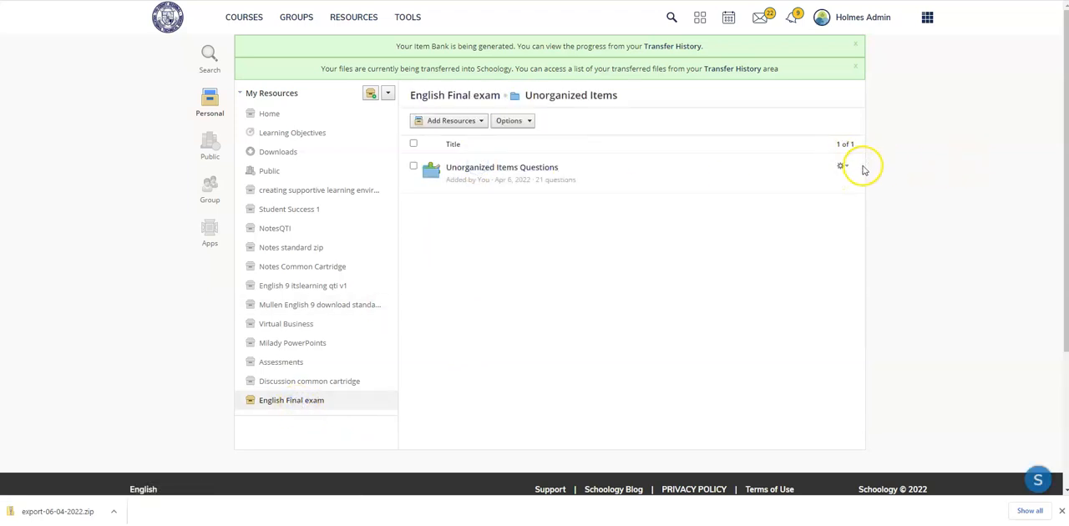
mouse_move(798, 207)
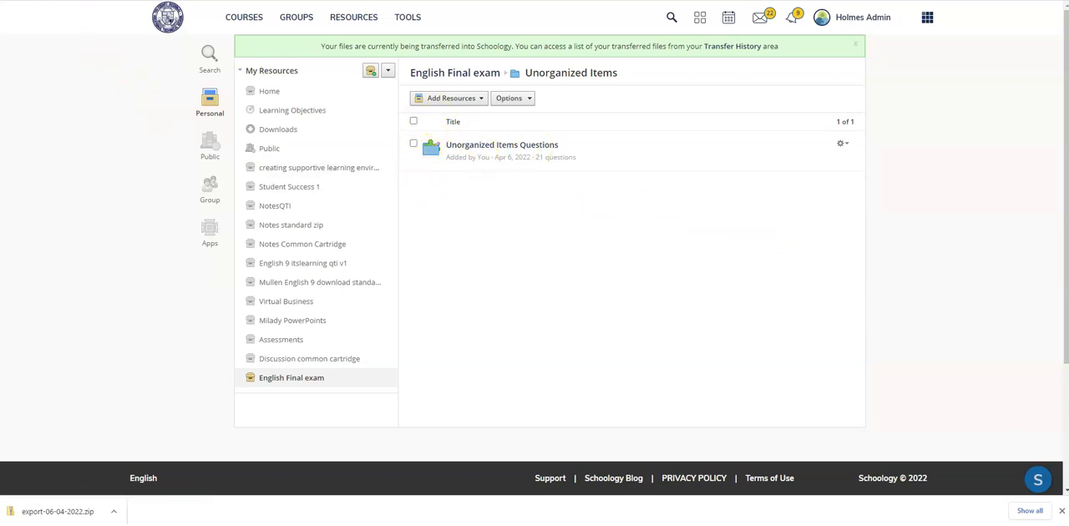
Go to the My Sandbox: Section 2 course and bring up Add Materials
click(244, 16)
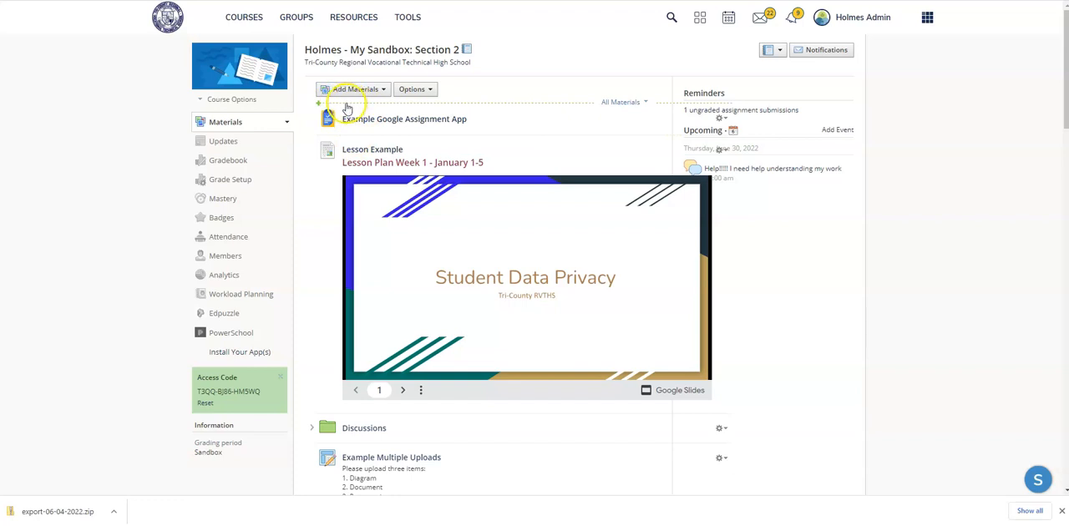
click(354, 90)
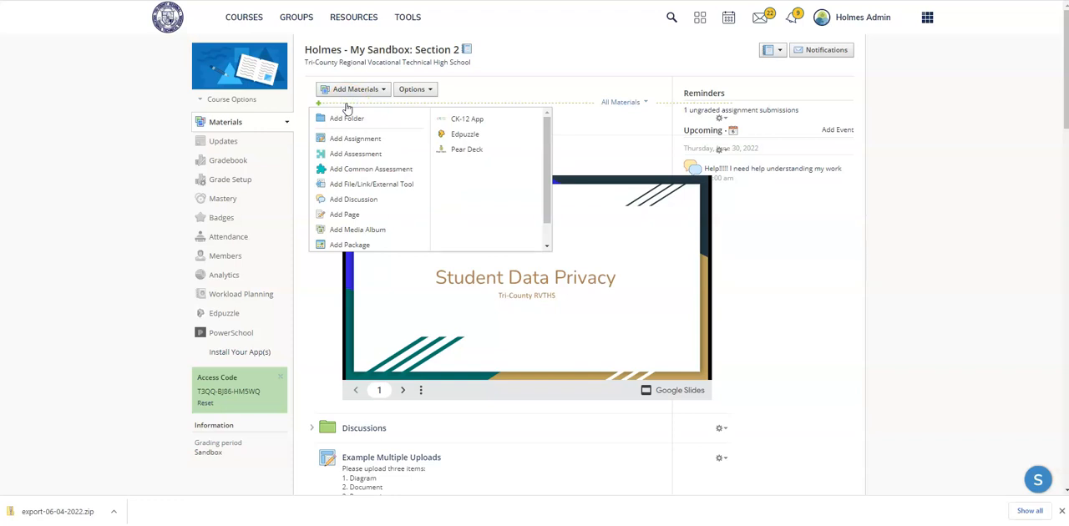
Create assessment 'Final Exam Example', due April 22, category Quizzes, Sync to SIS unchecked
click(354, 153)
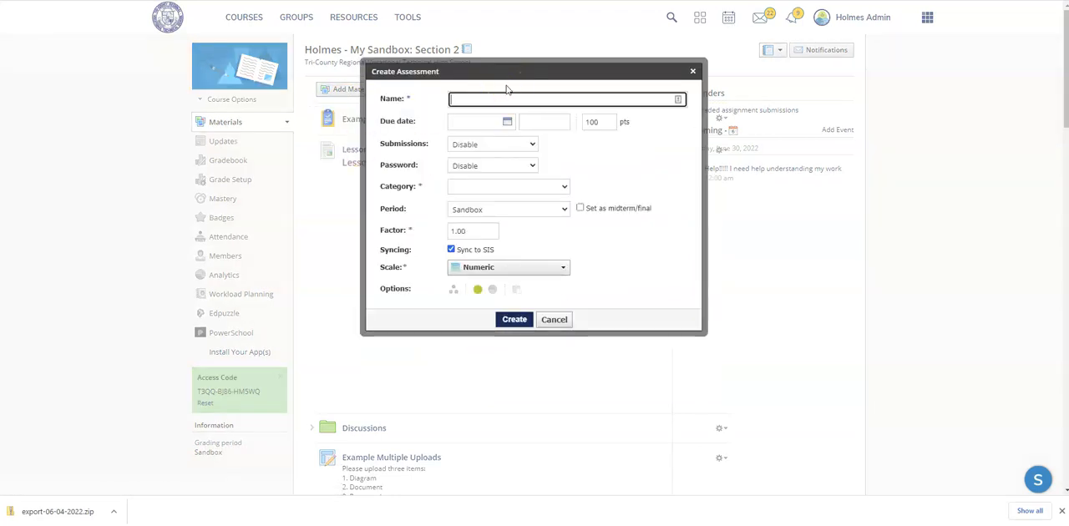
text(Final Exam)
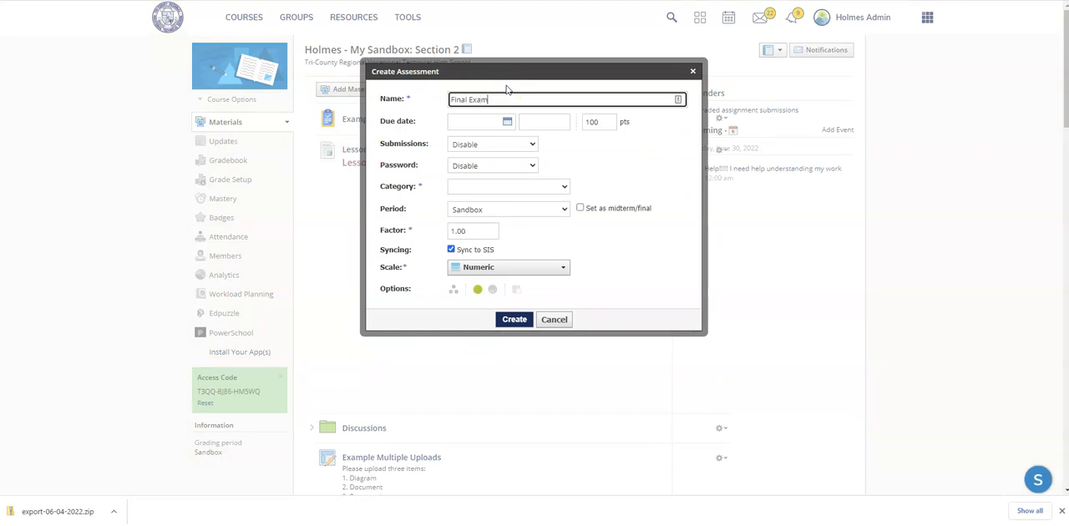
text(Example)
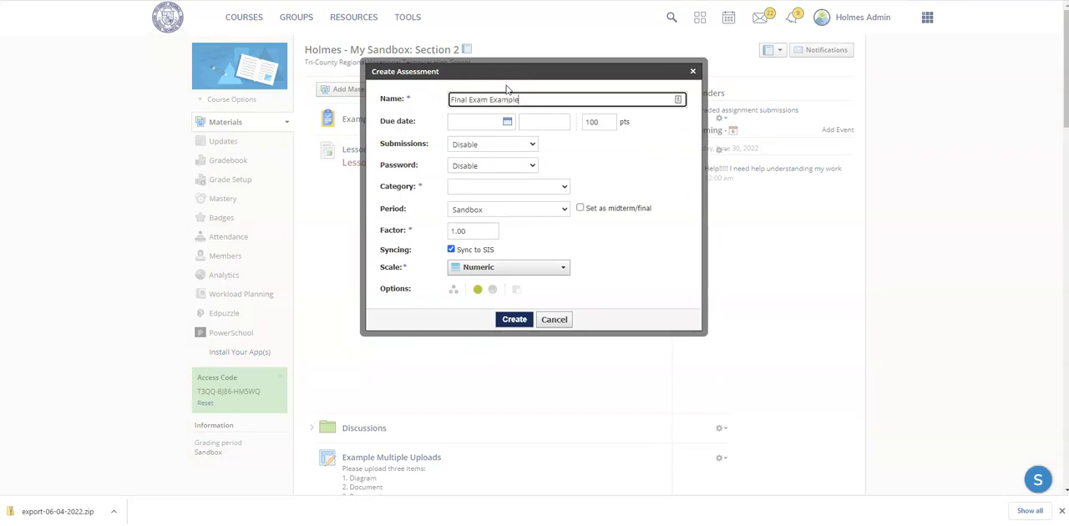
click(482, 121)
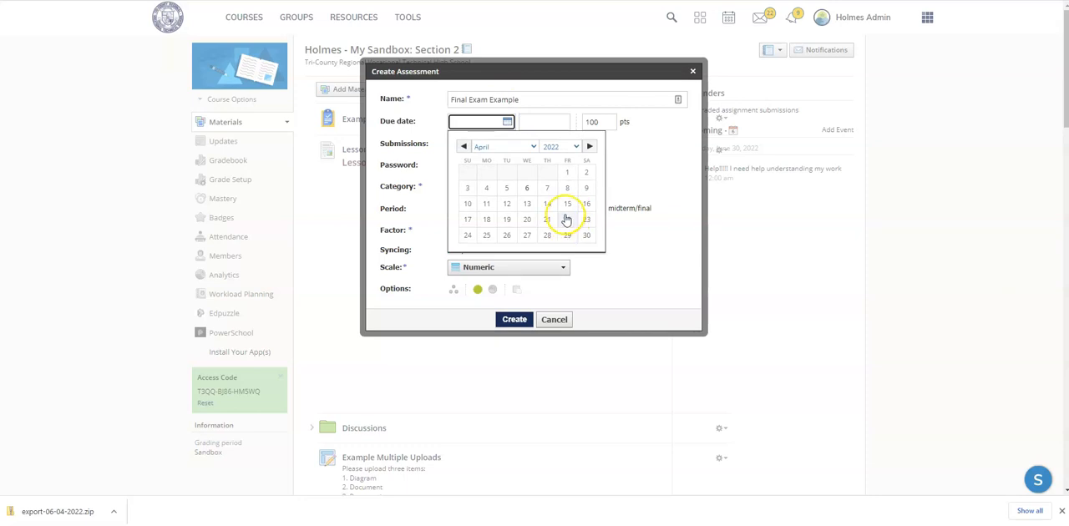
click(548, 219)
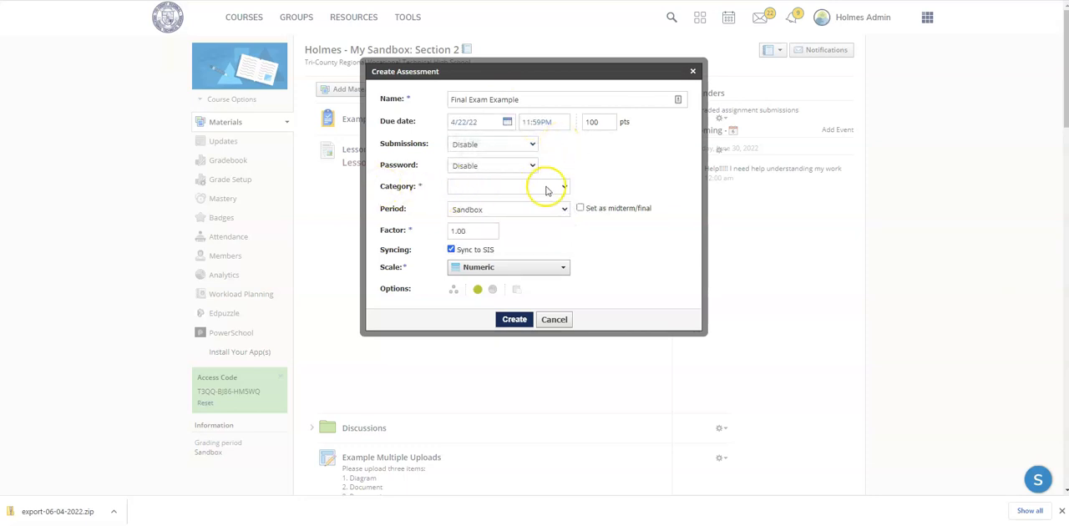
click(508, 185)
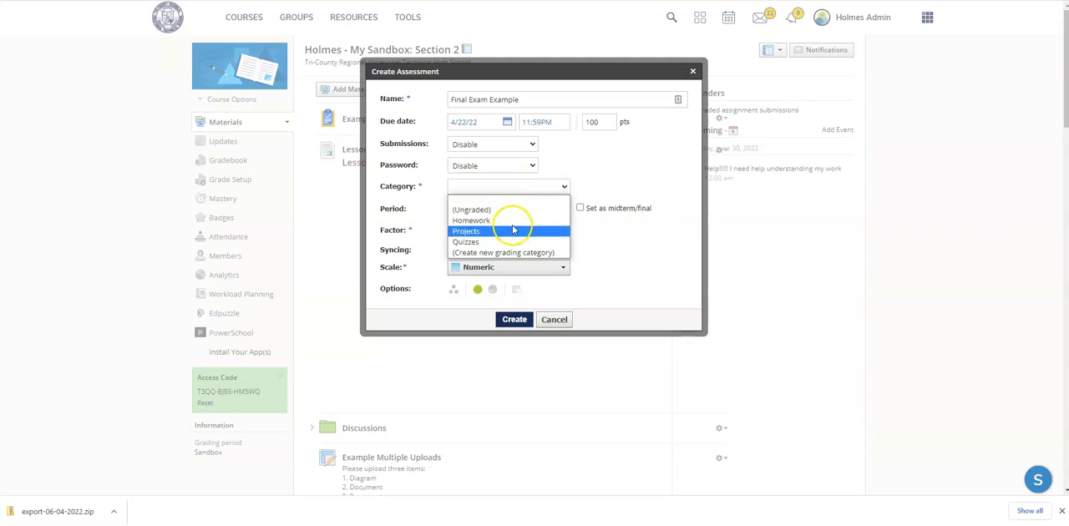
click(465, 241)
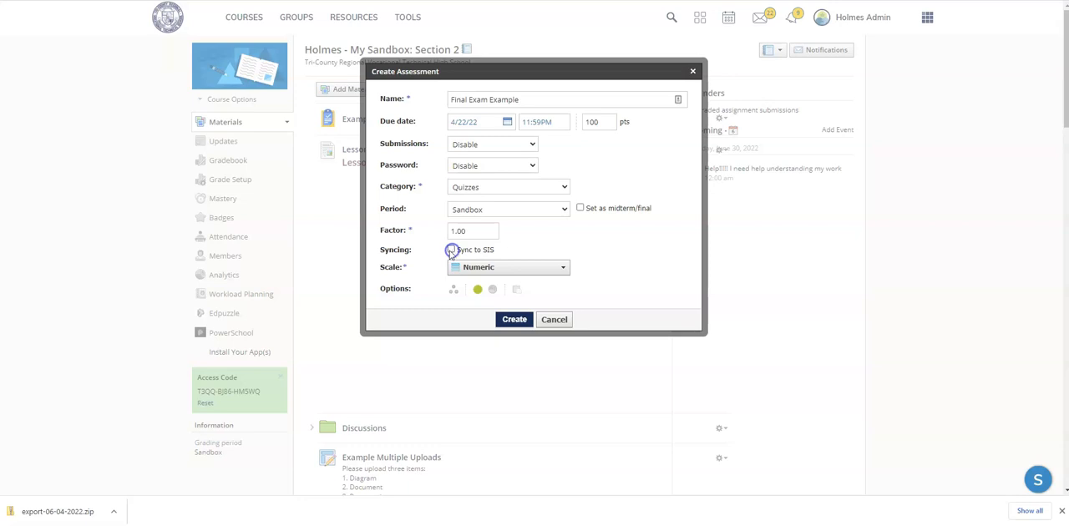
click(451, 249)
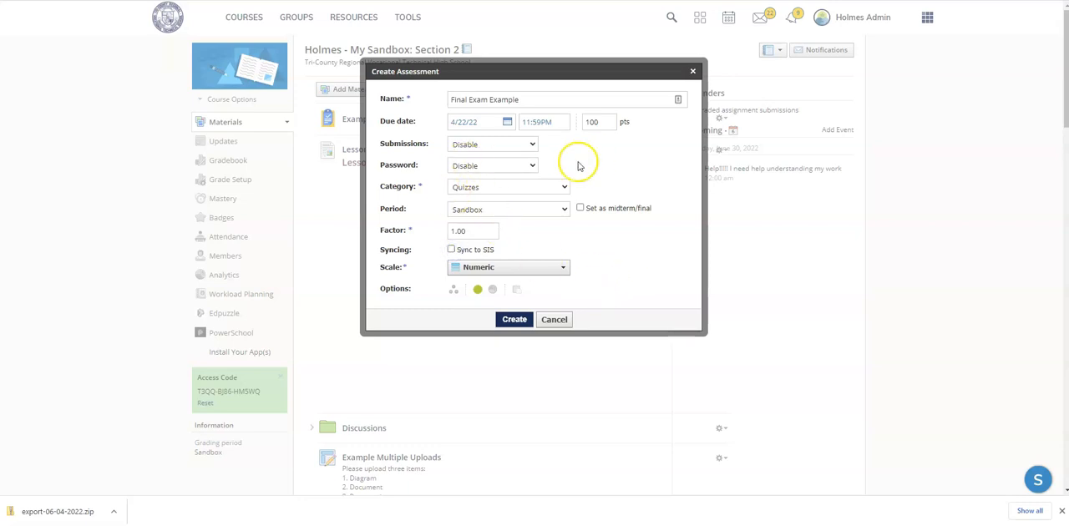
mouse_move(611, 211)
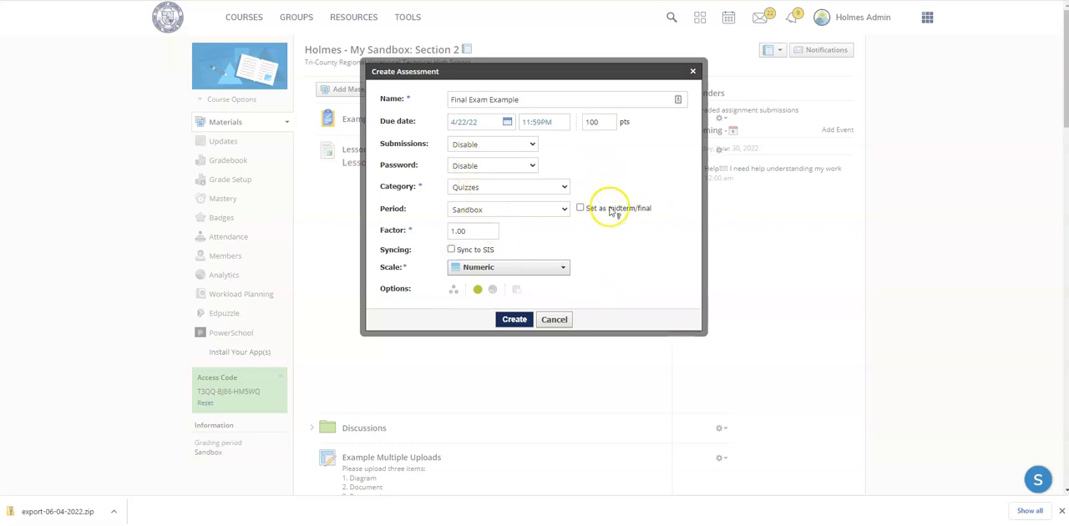
click(515, 319)
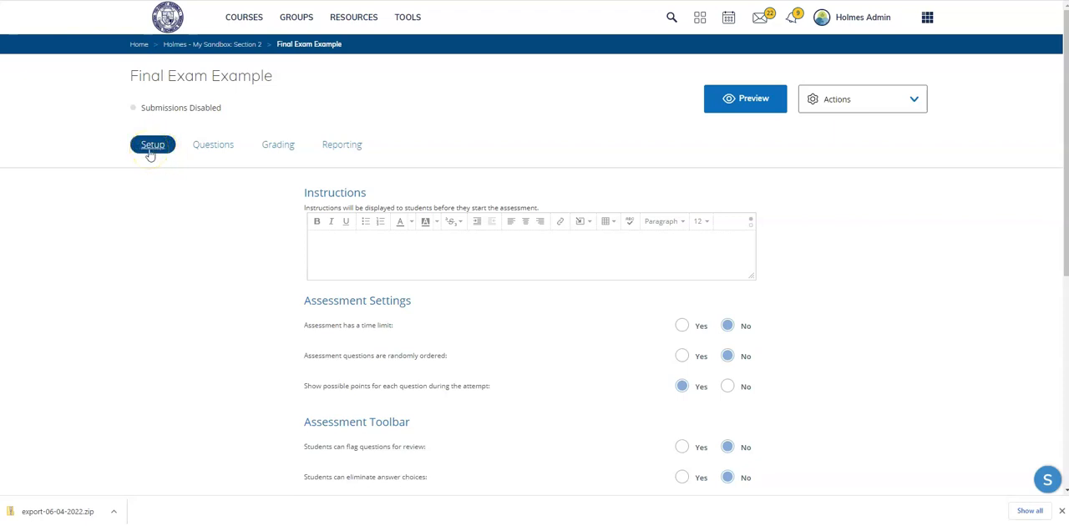
From the Questions tab, choose Add From Item Bank to list personal collections
click(214, 144)
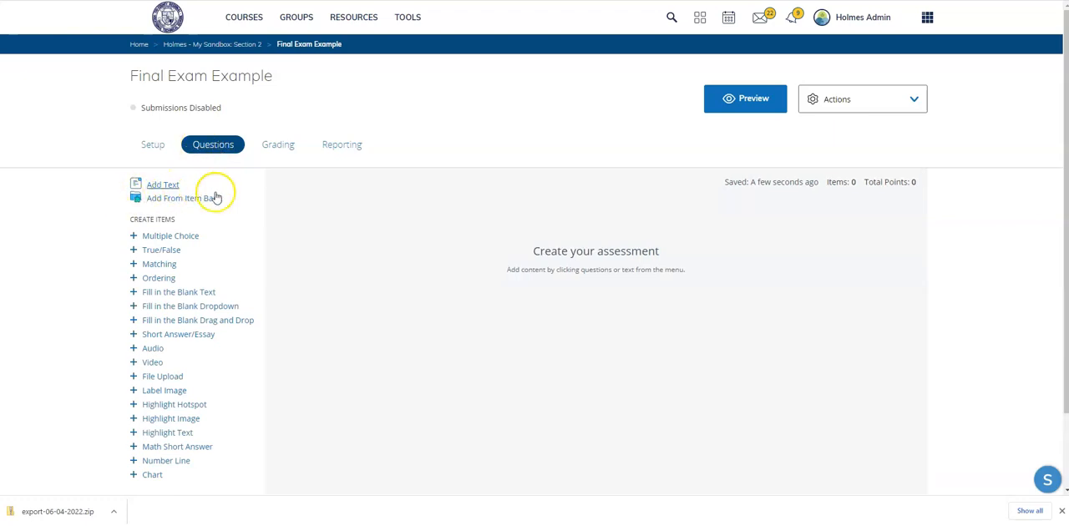
mouse_move(117, 182)
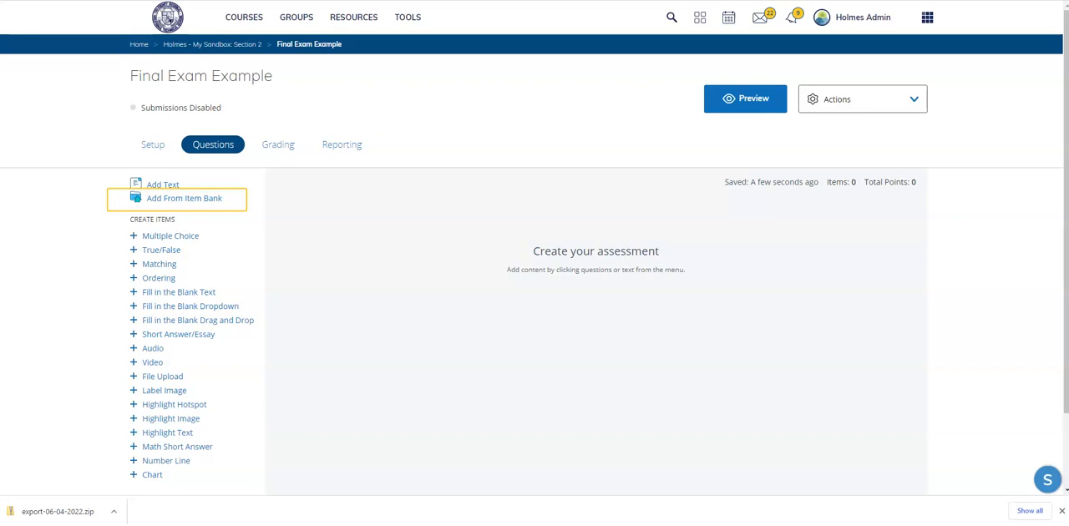
click(184, 197)
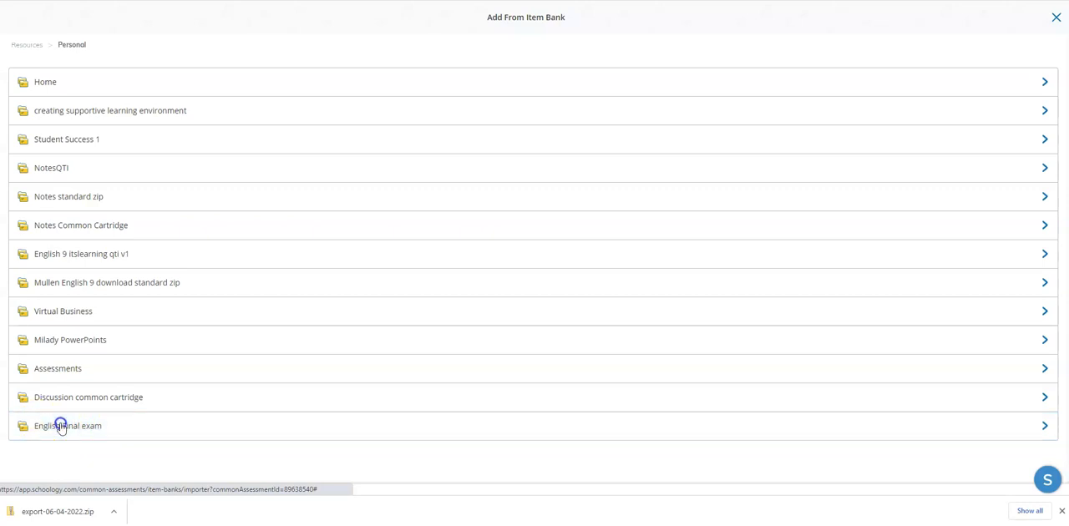
Select all 21 items in the English Final exam folder, add them to the exam and start a student preview
click(68, 426)
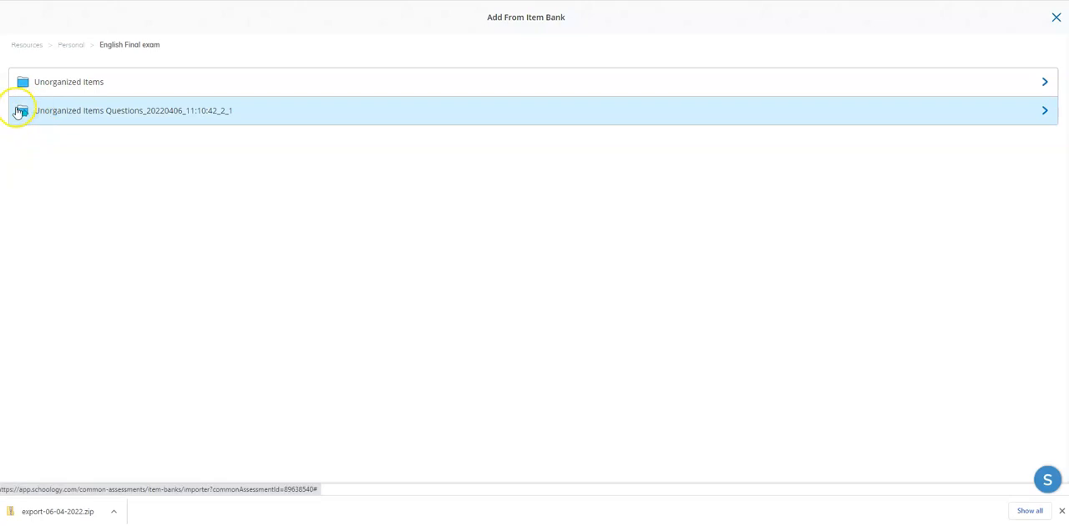
mouse_move(77, 110)
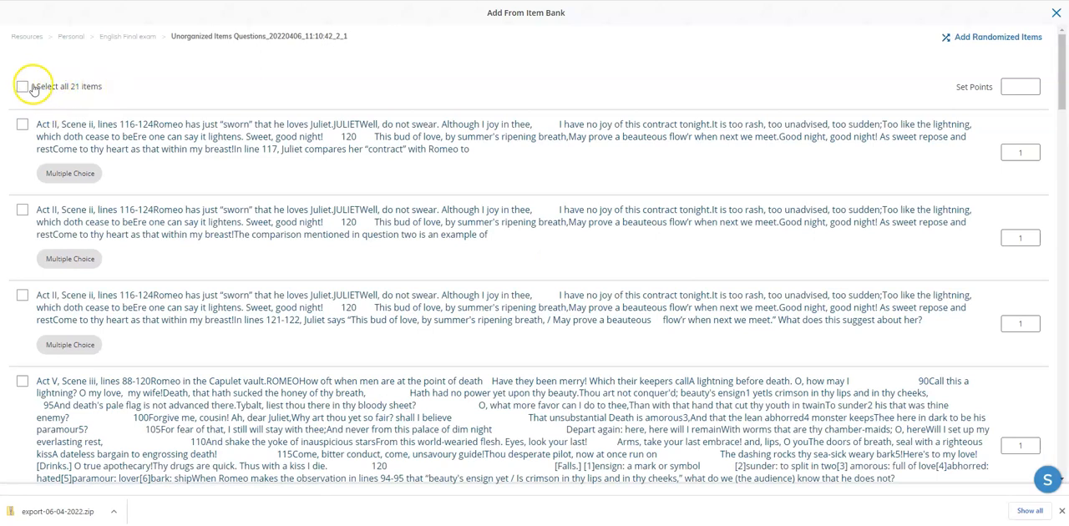
click(20, 85)
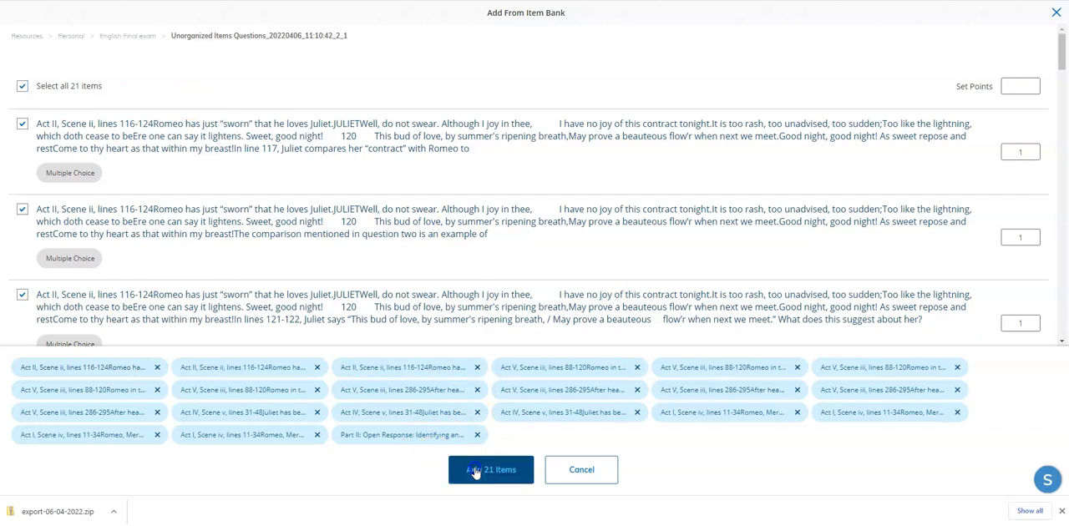
click(491, 470)
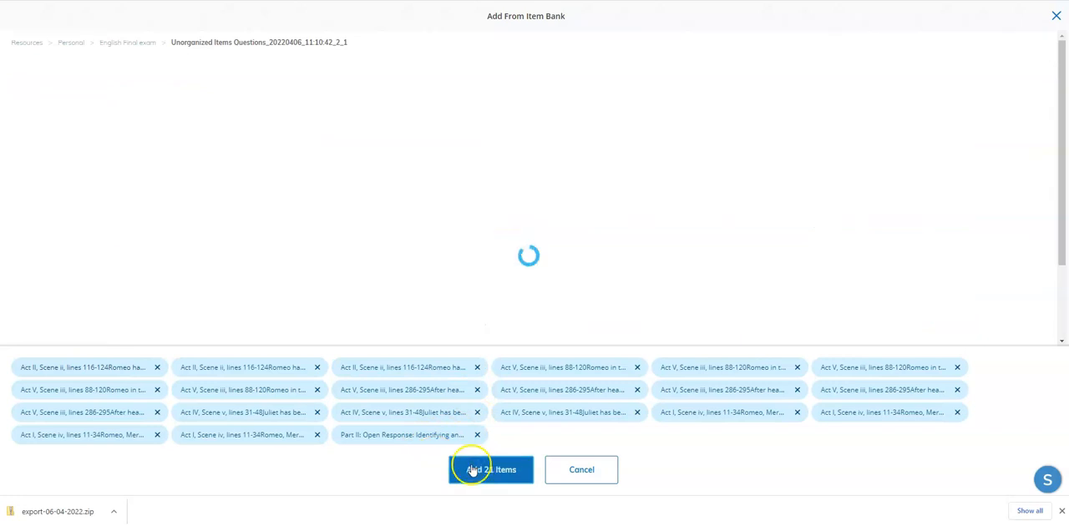
click(491, 469)
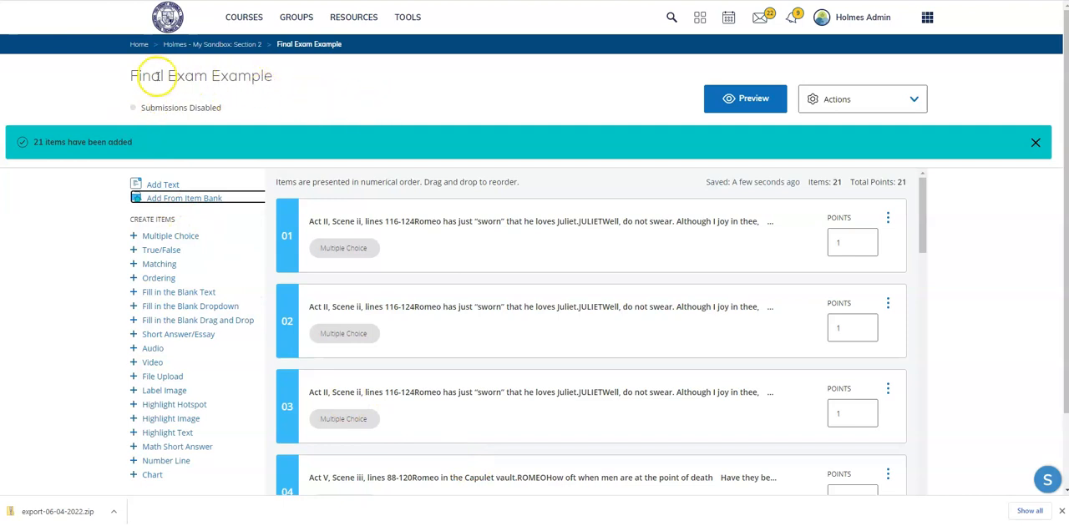
mouse_move(528, 294)
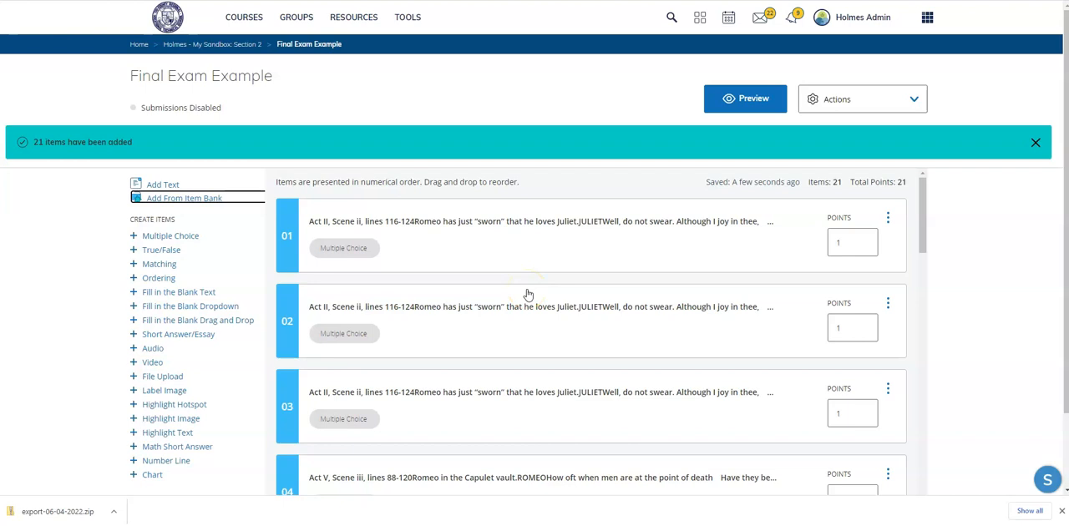
click(745, 97)
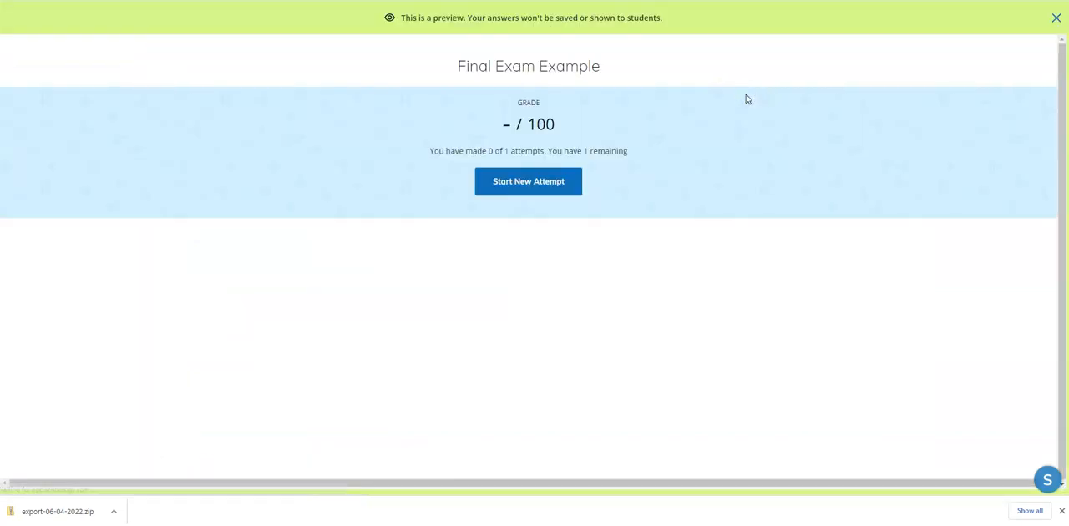
Start a new preview attempt and jump to question 8's Act V passage
click(528, 180)
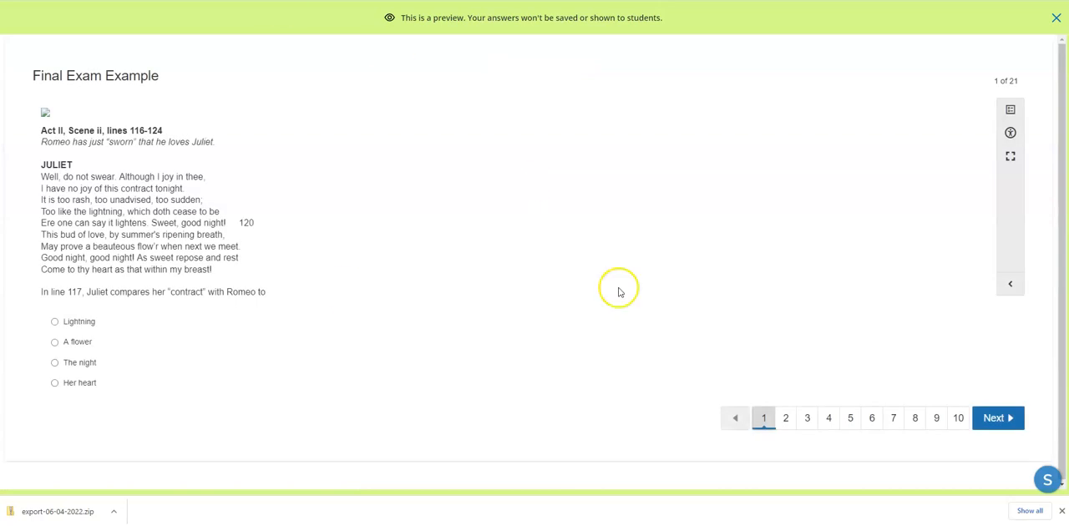
click(807, 411)
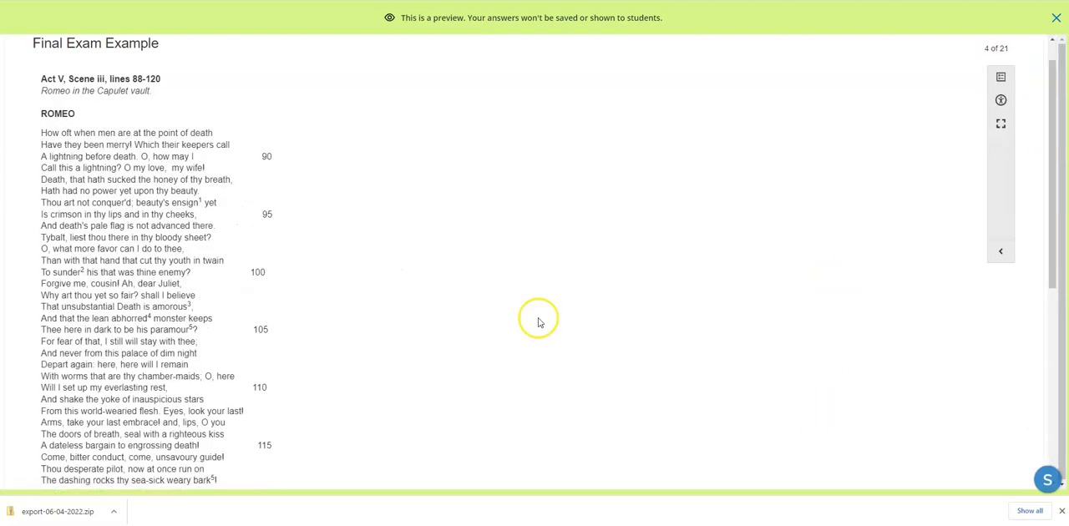
mouse_move(885, 106)
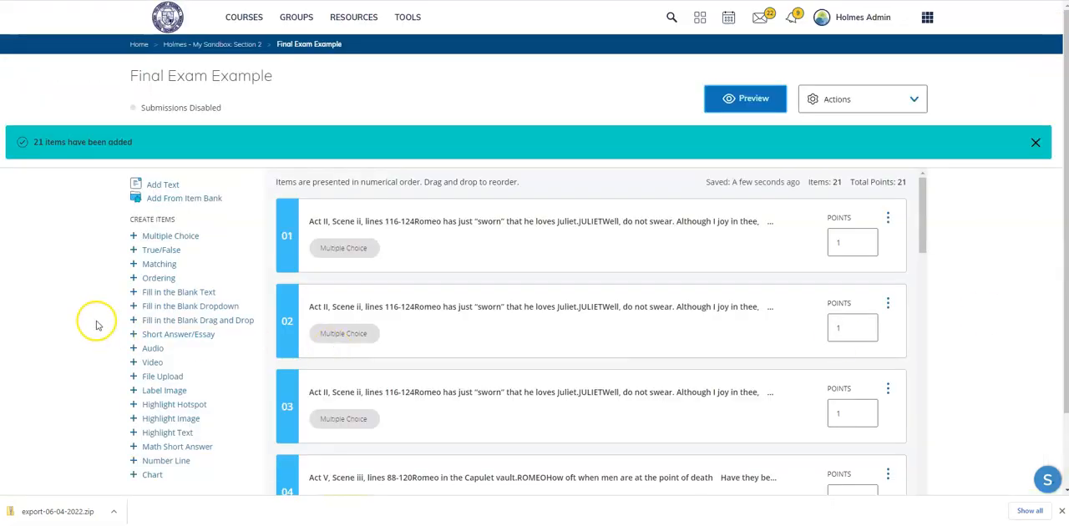
Scroll to the end of the exam's 21-question list
scroll(down, 3)
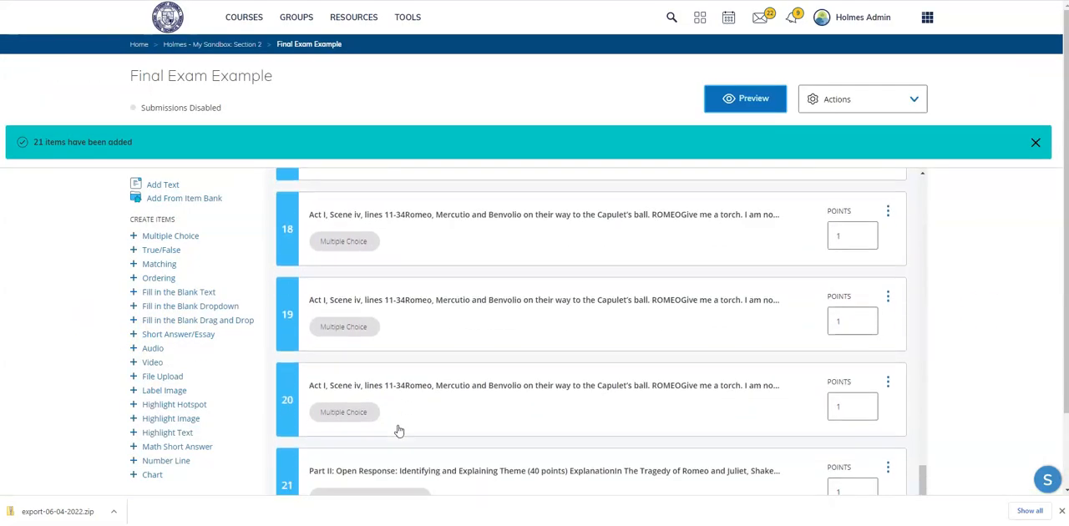
scroll(down, 3)
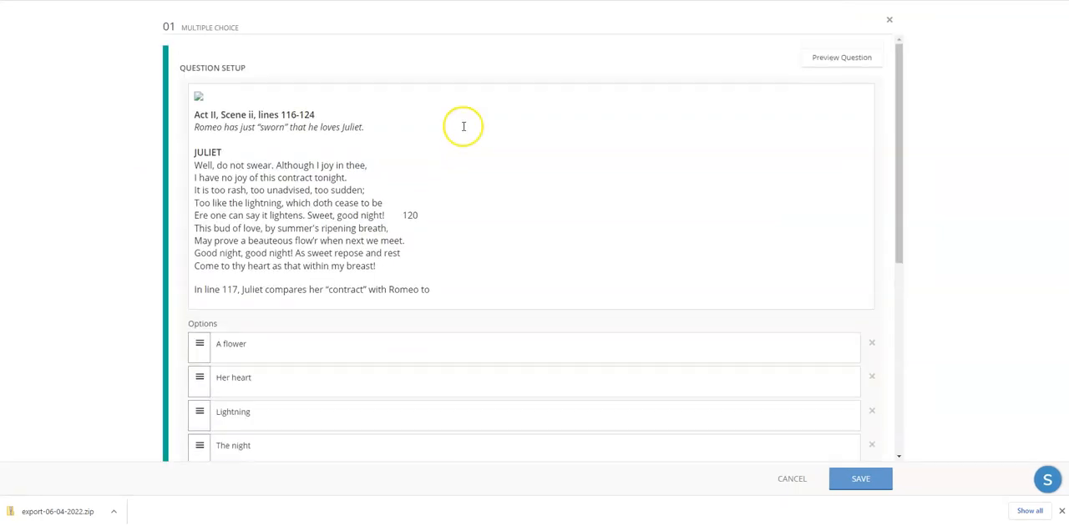
Review question 1's Act II passage and its correct answer Lightning, then save the question
click(376, 204)
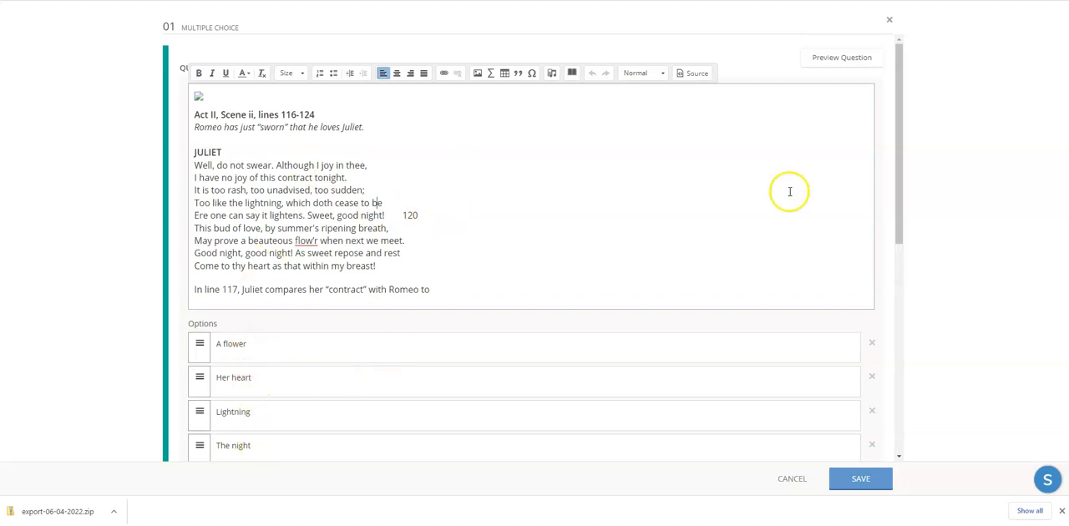
scroll(down, 3)
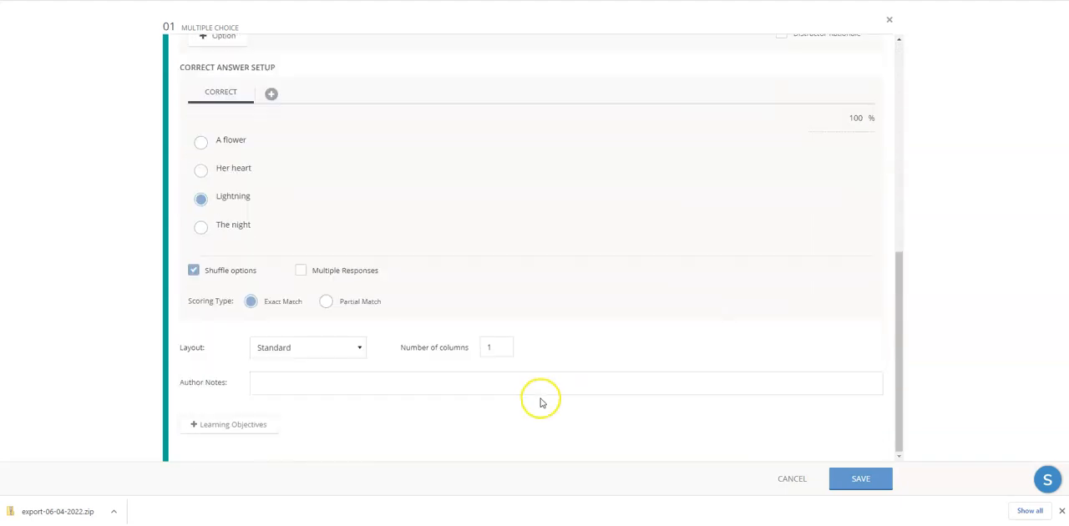
mouse_move(443, 299)
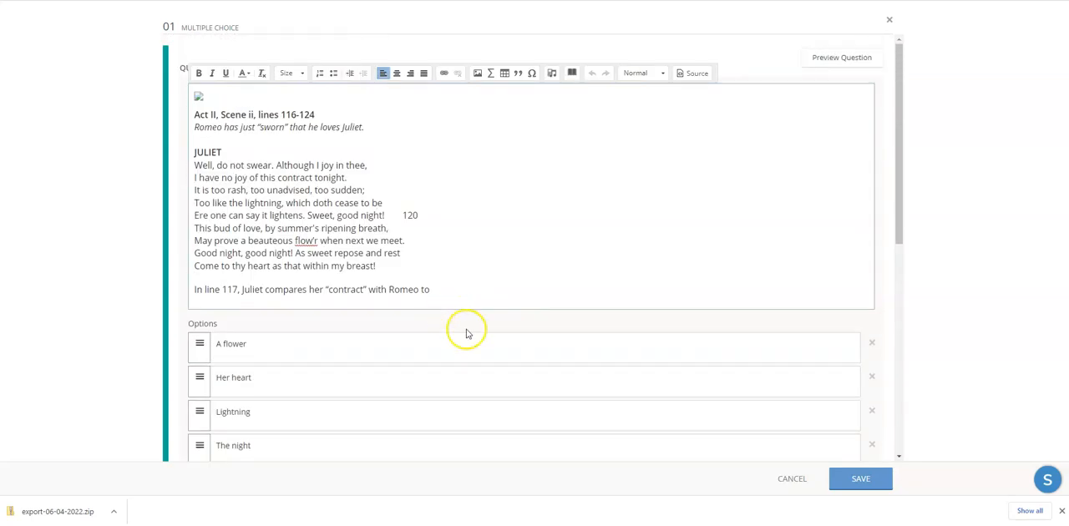
mouse_move(889, 20)
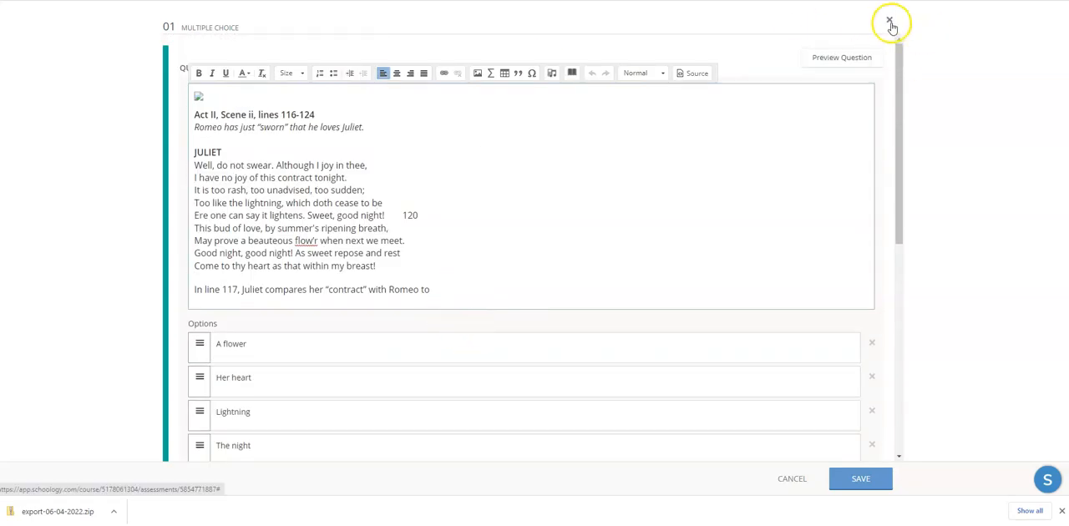
scroll(down, 3)
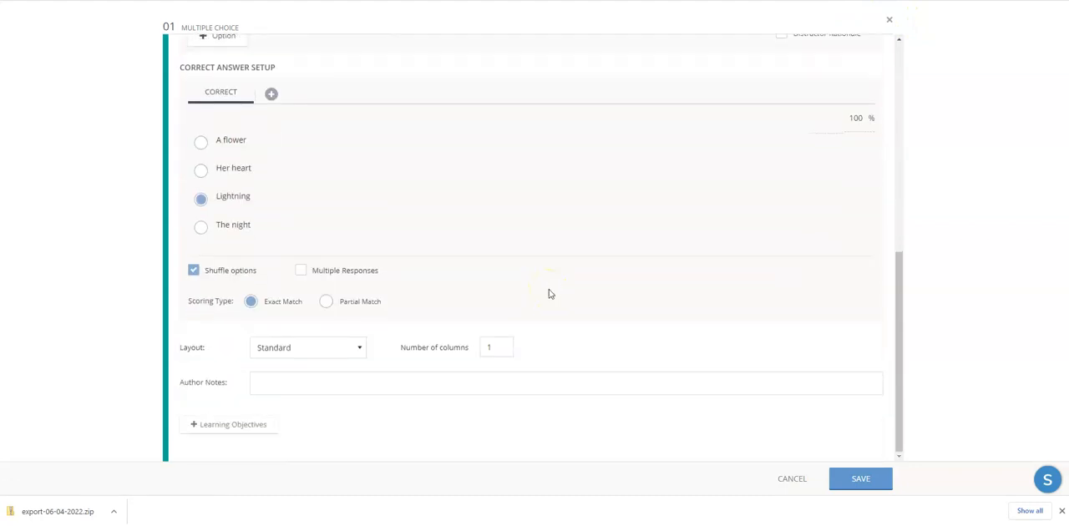
mouse_move(739, 166)
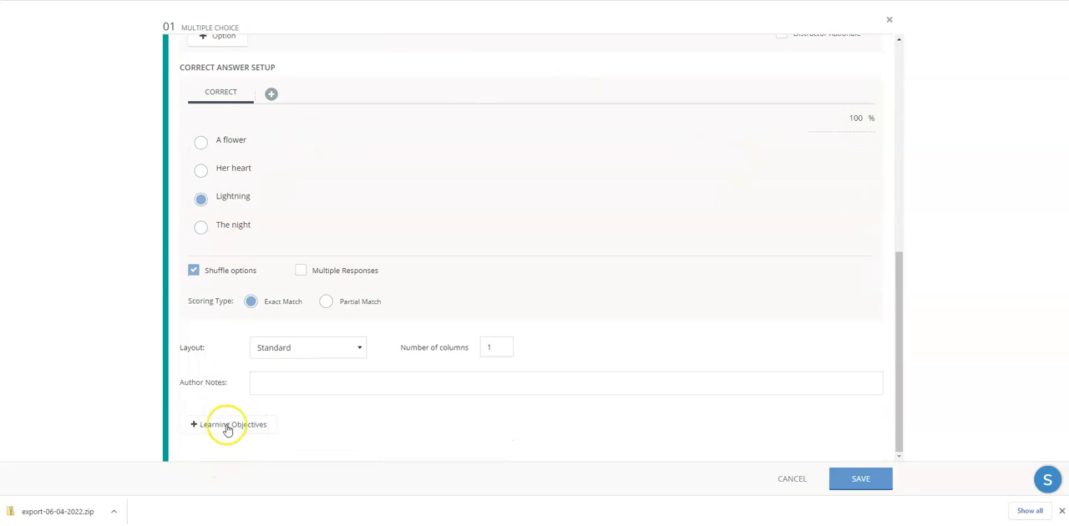
mouse_move(895, 23)
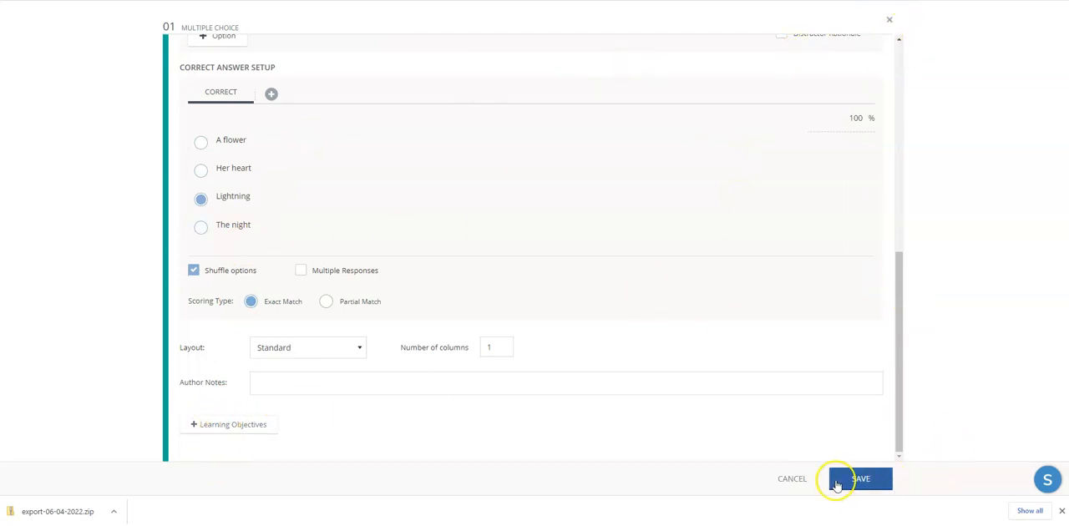
click(856, 478)
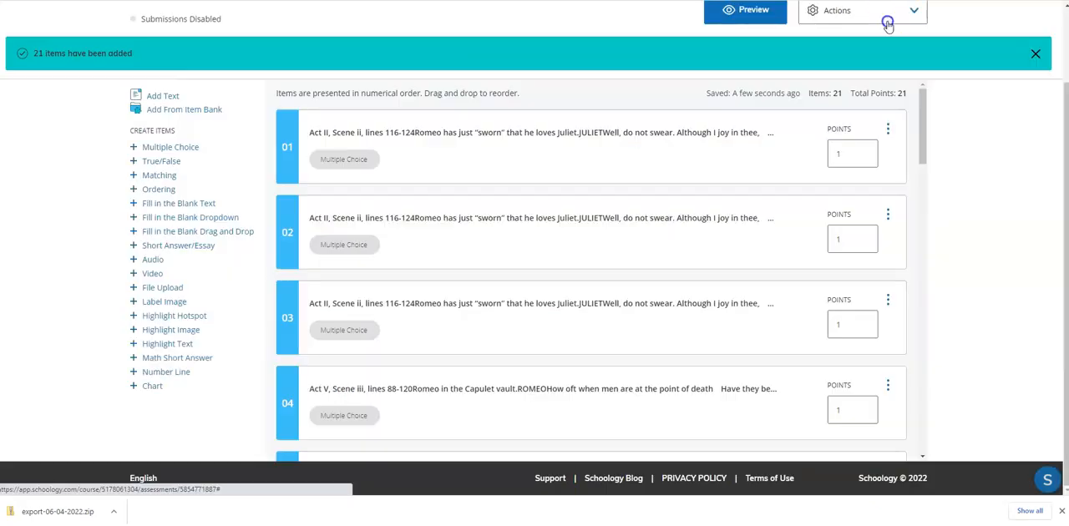
scroll(down, 3)
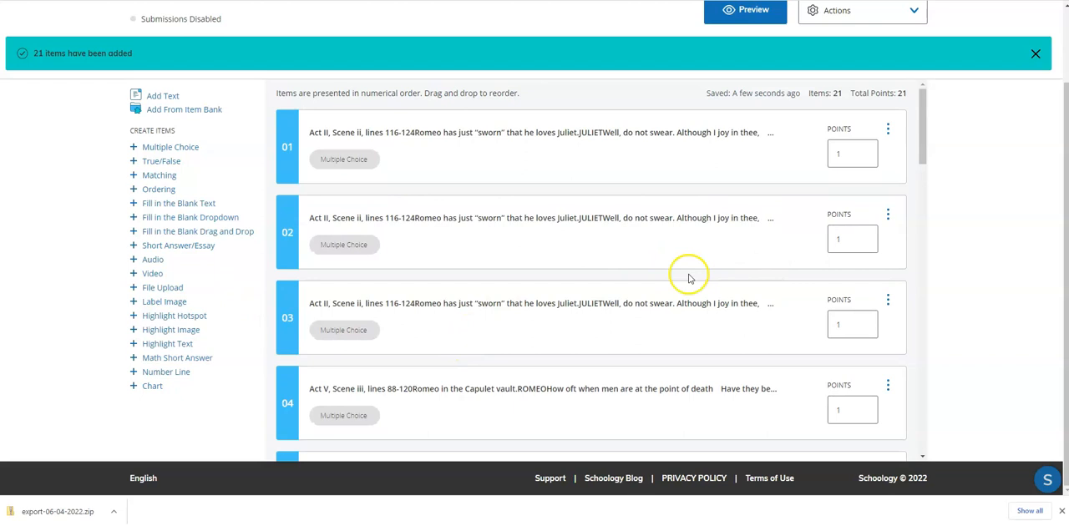
mouse_move(127, 87)
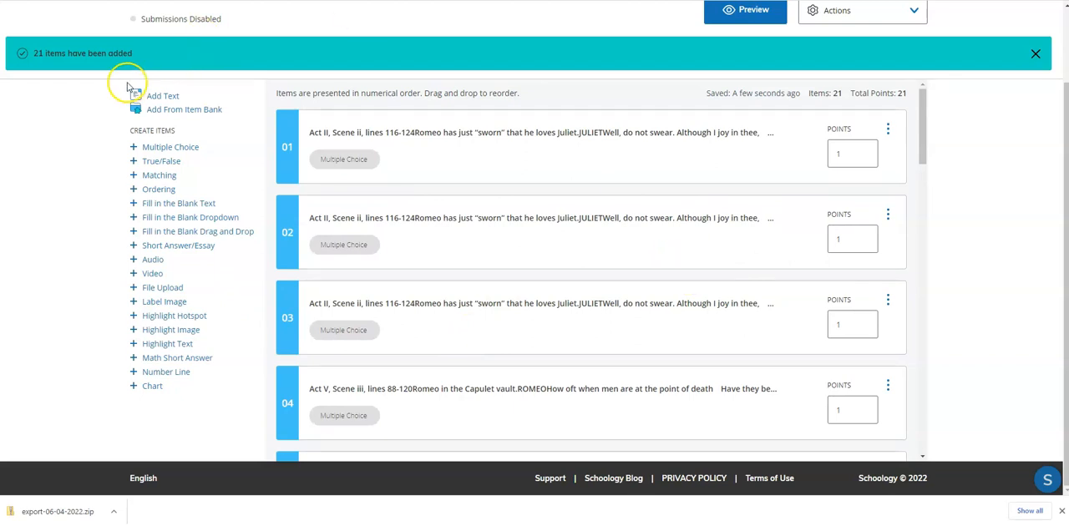